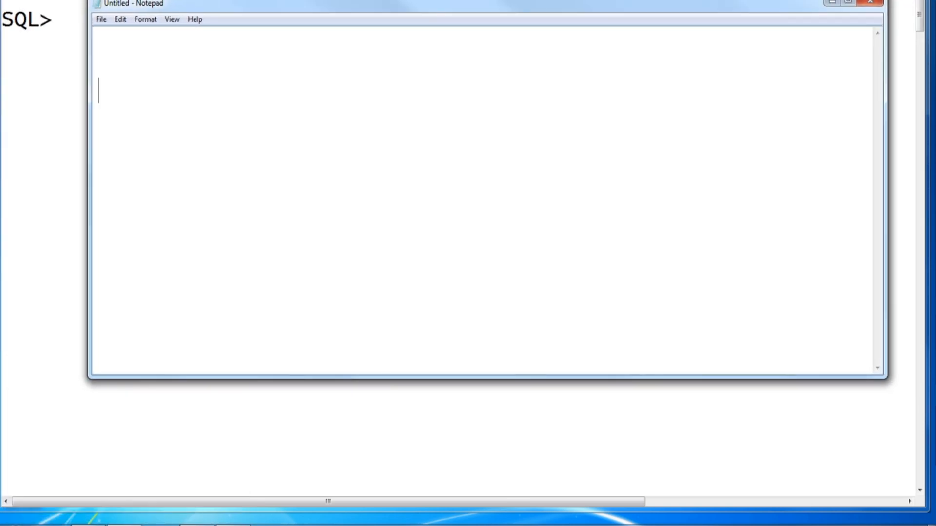
Write the note 'user exists / not' with the indented line 'unlock user account' beneath
type("user")
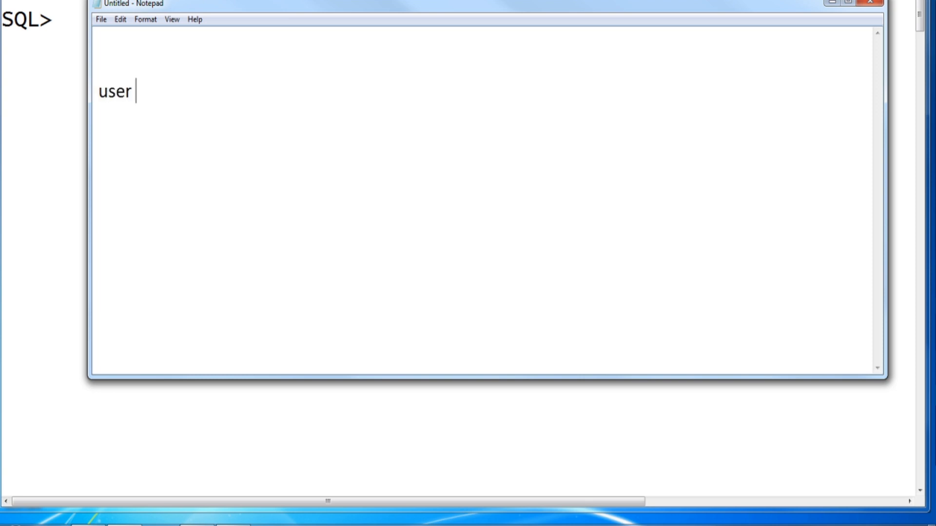
type("exists")
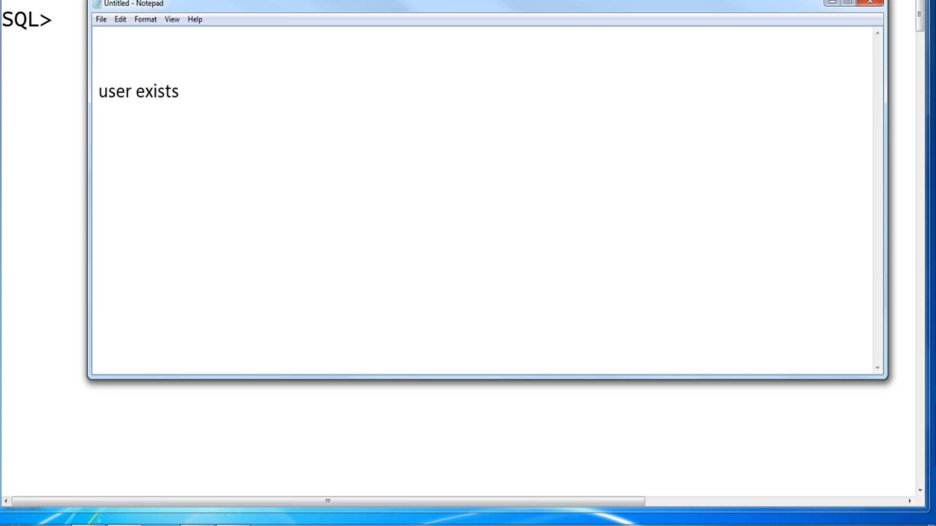
type("/ not")
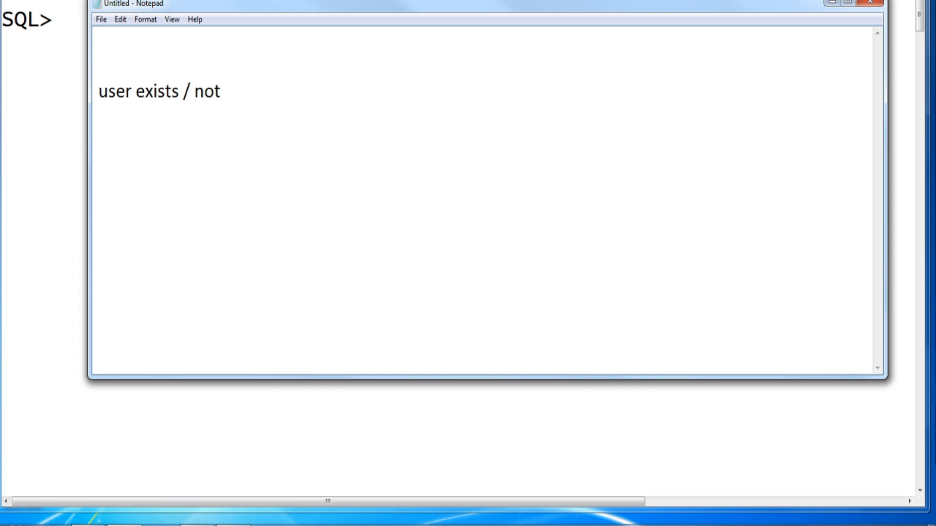
type("unlock")
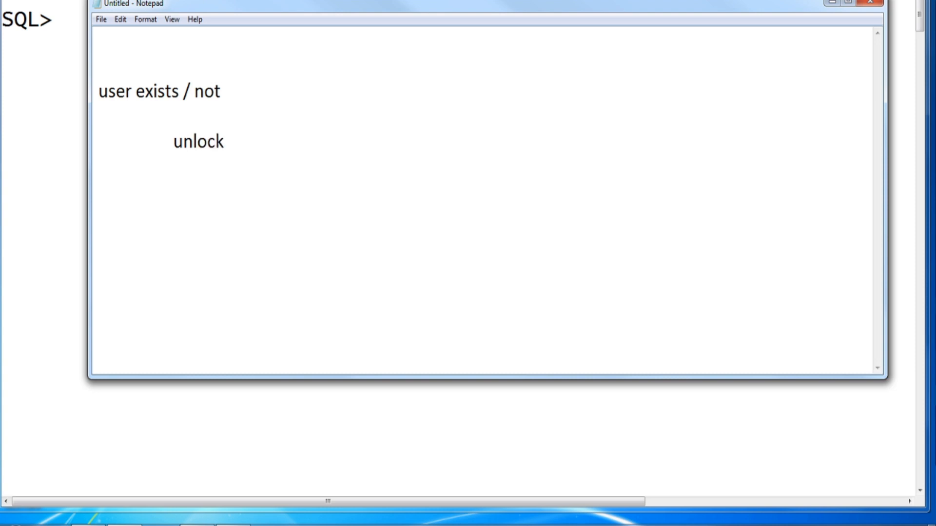
type("user acco")
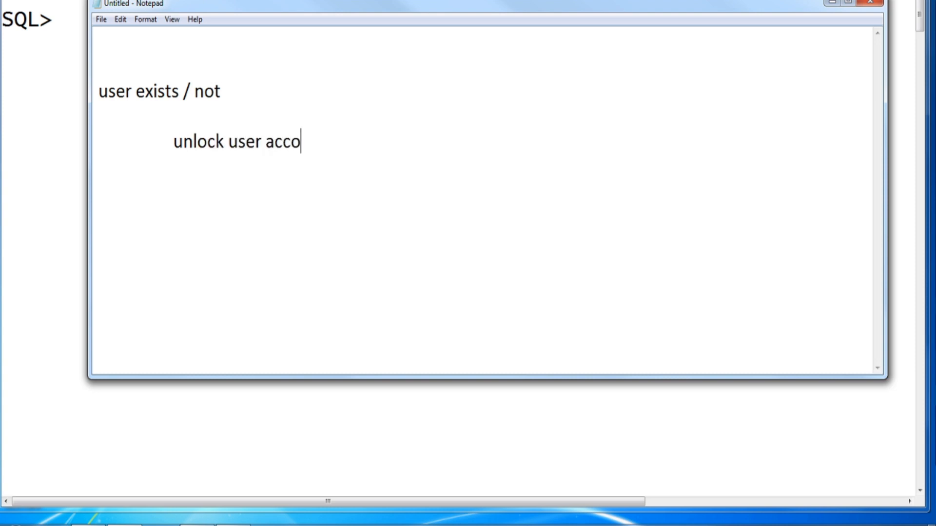
type("unt")
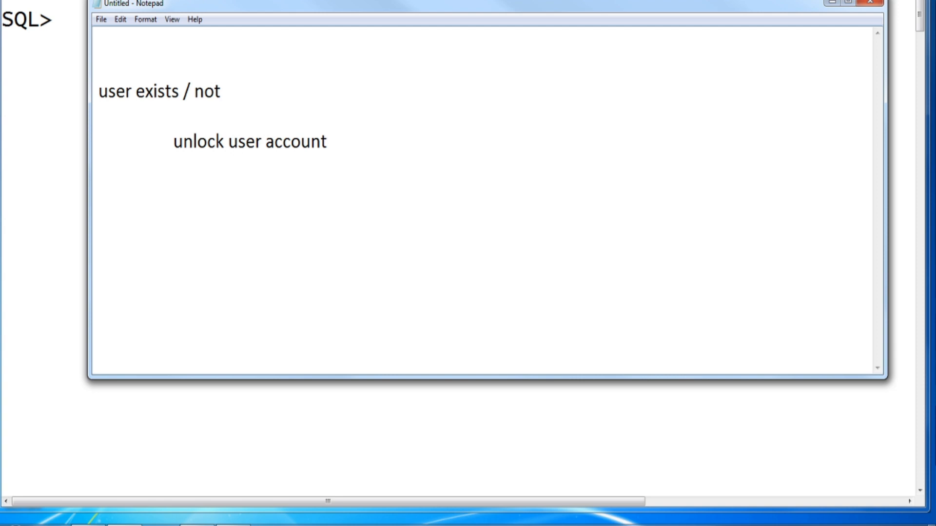
left_click_drag(124, 91, 221, 91)
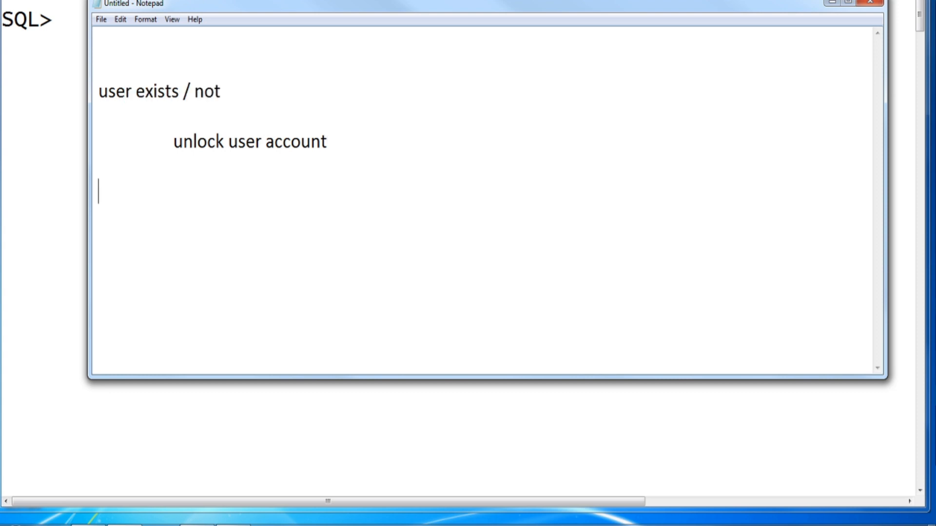
Add 'lost credit card' with indented lines 'called ur customer care' and 'lock the card/user acct'
type("lost cred")
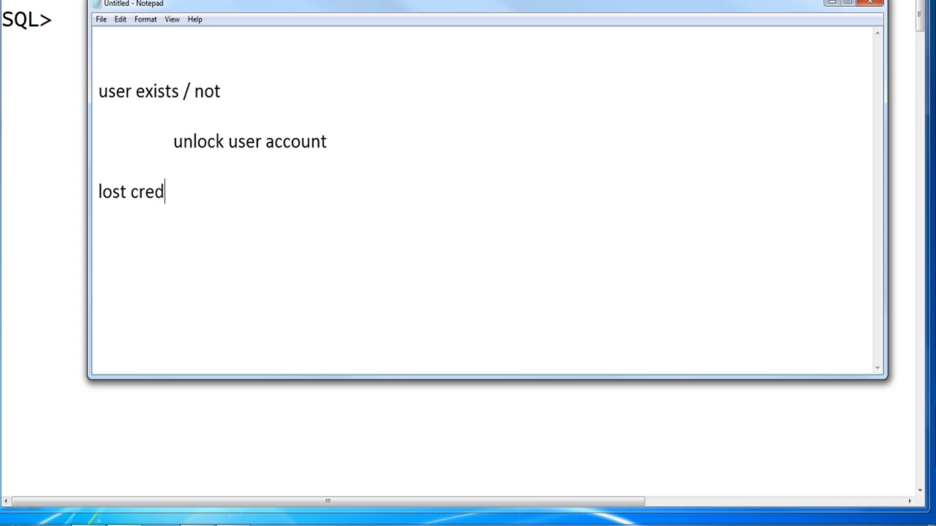
type("id ca")
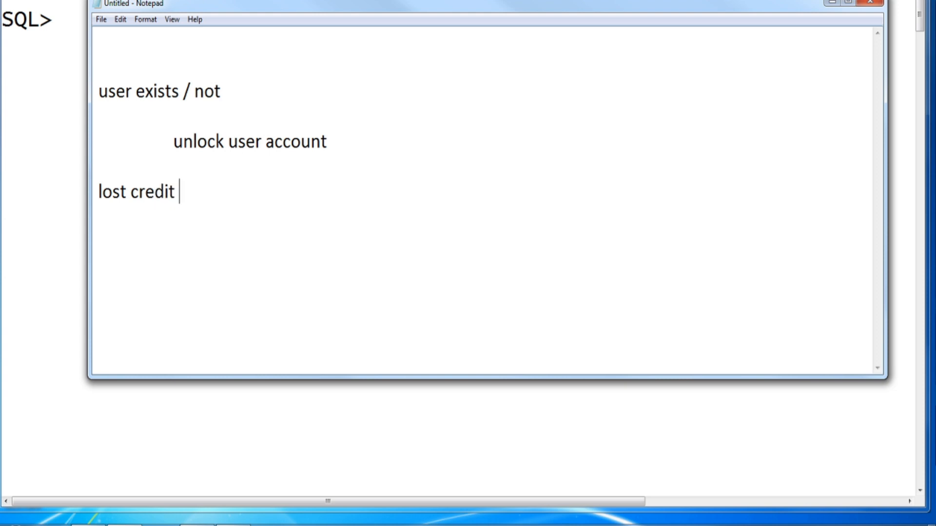
type("card")
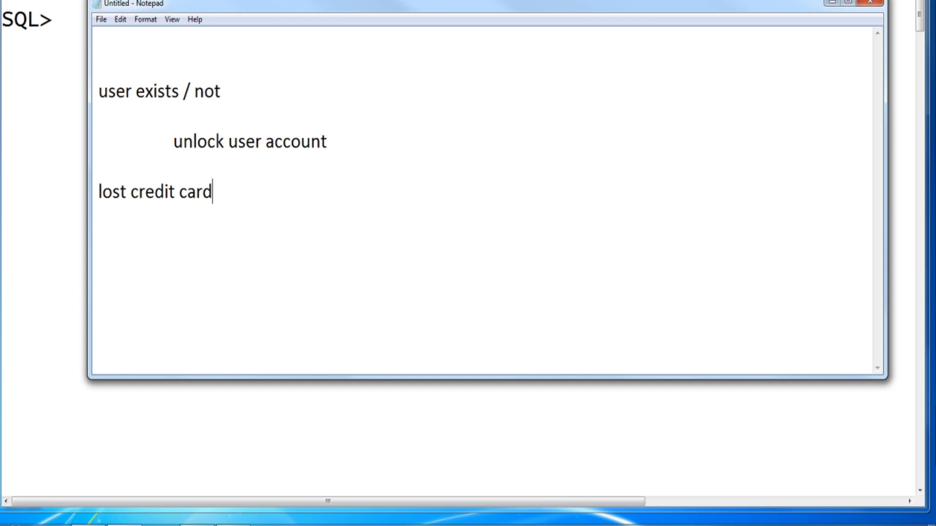
type("called ur c")
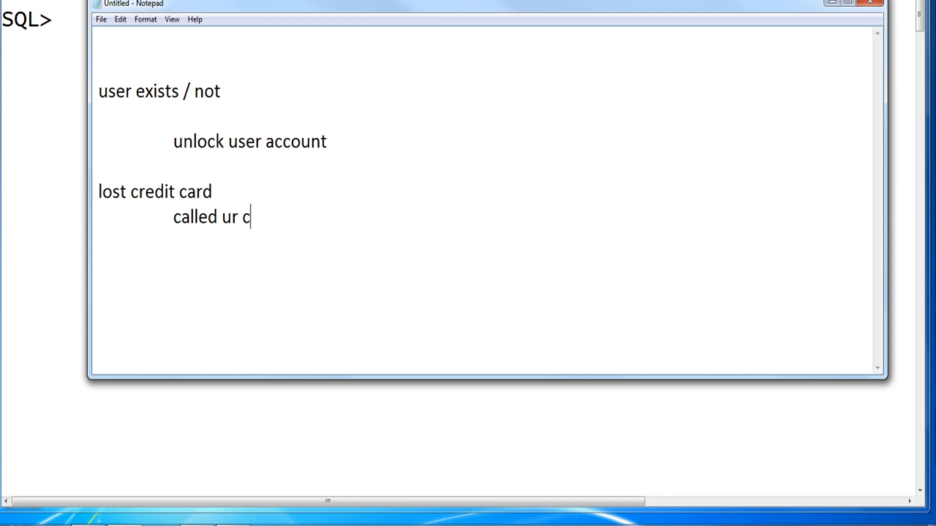
type("ustomer ca")
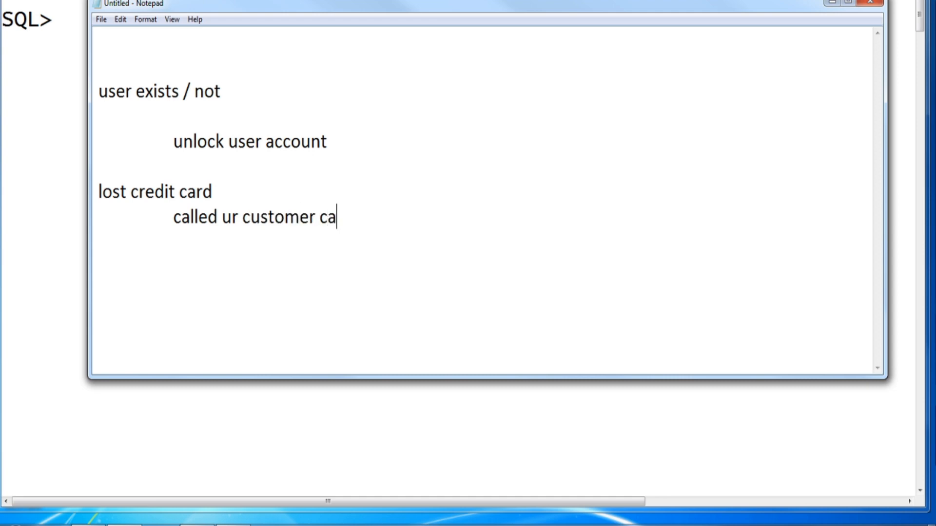
type("re")
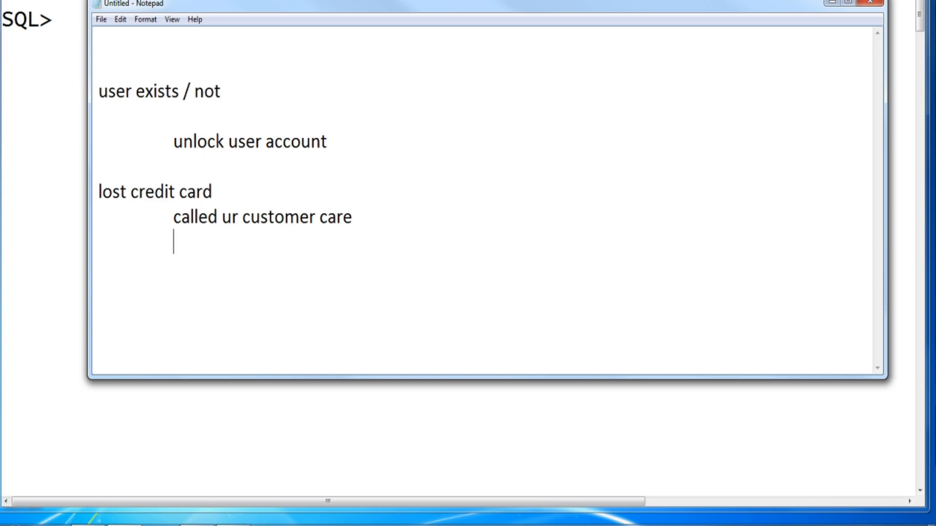
type("lock th")
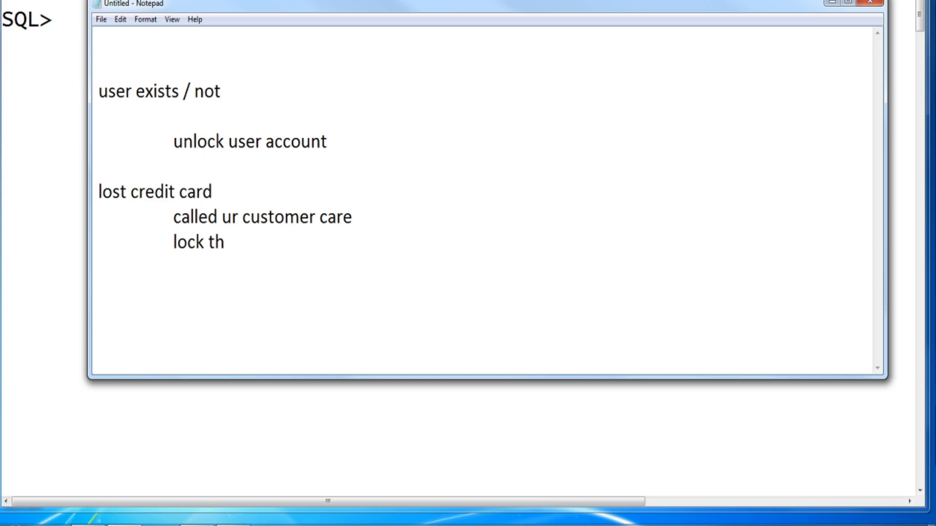
type("e card/user")
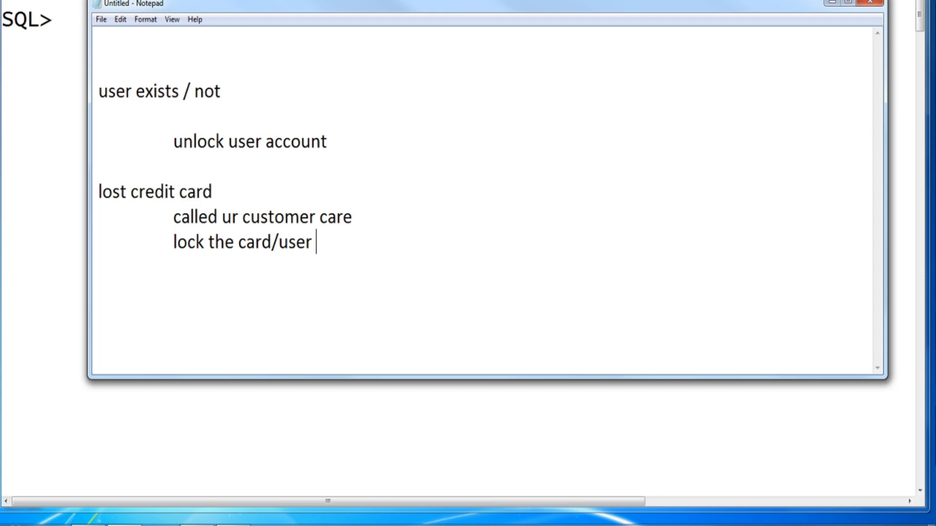
type("acct")
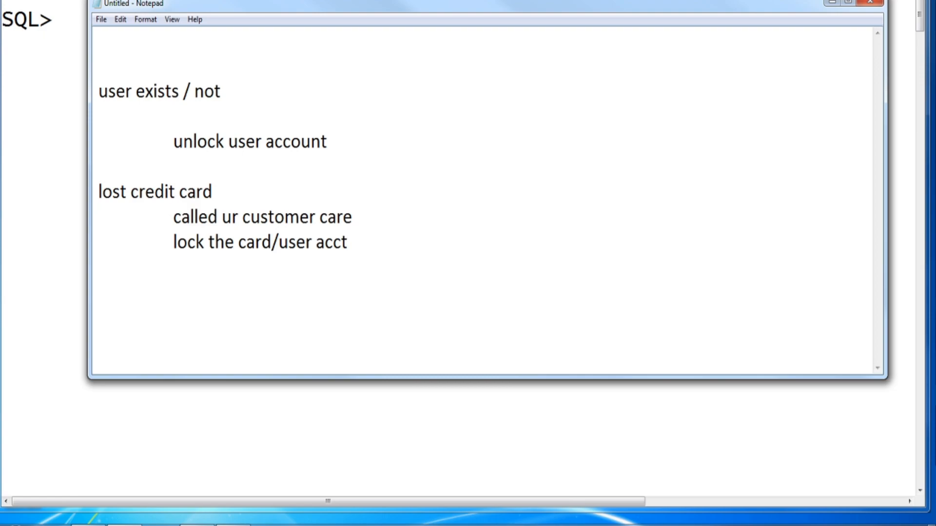
left_click_drag(166, 91, 220, 91)
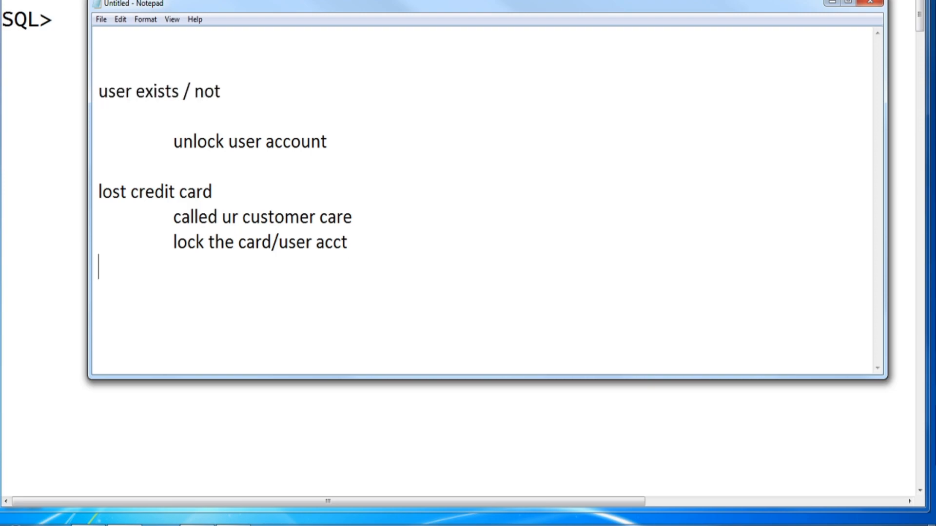
Add a 'SQL Developer/DBA' heading: dictionary tables check user existence and account status, and can lock users
type("SQL De")
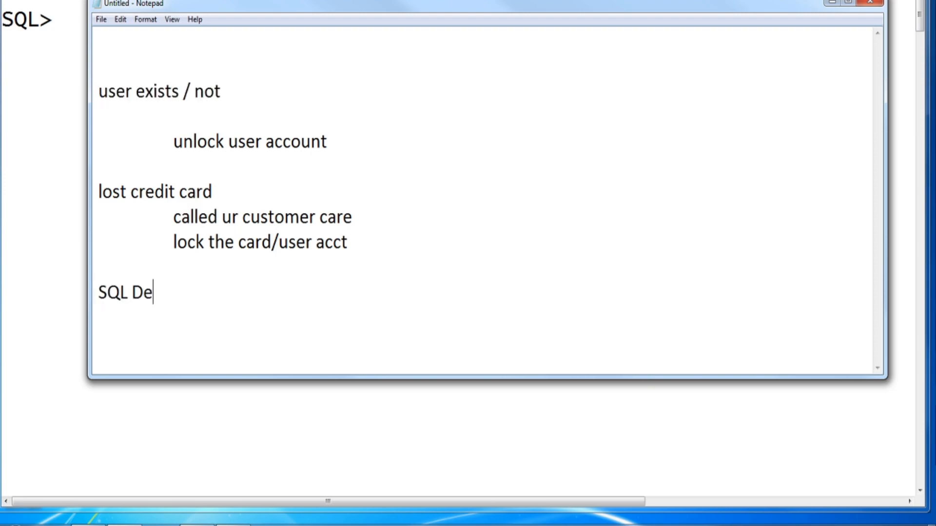
type("veloper/DBA")
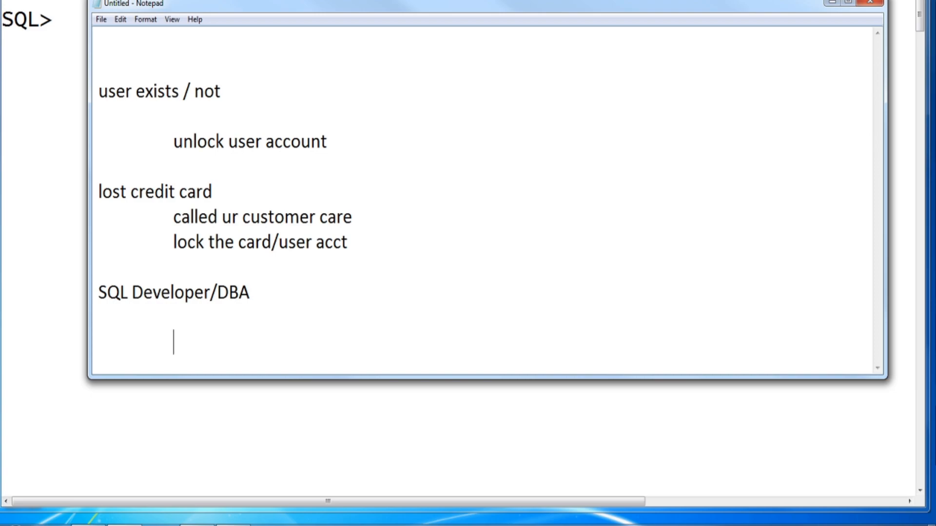
type("Dictionary")
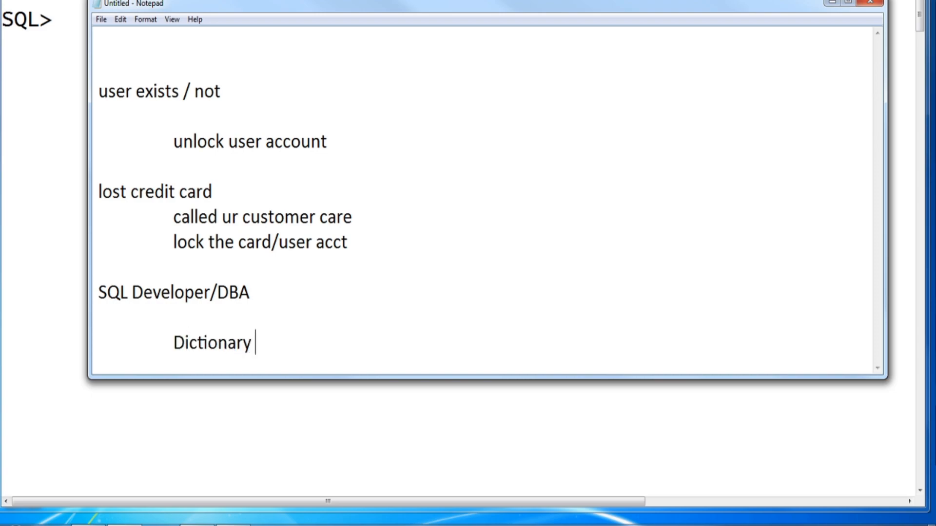
type("table - we use")
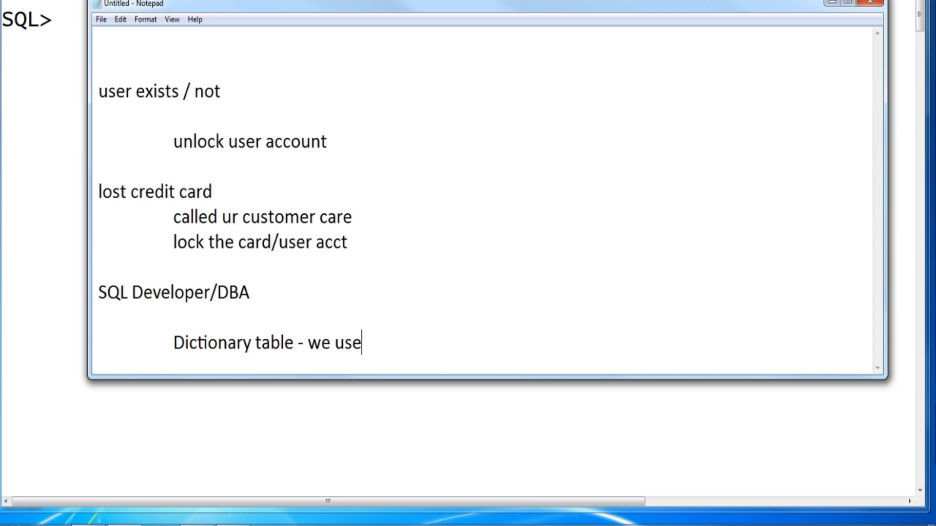
type("to Check")
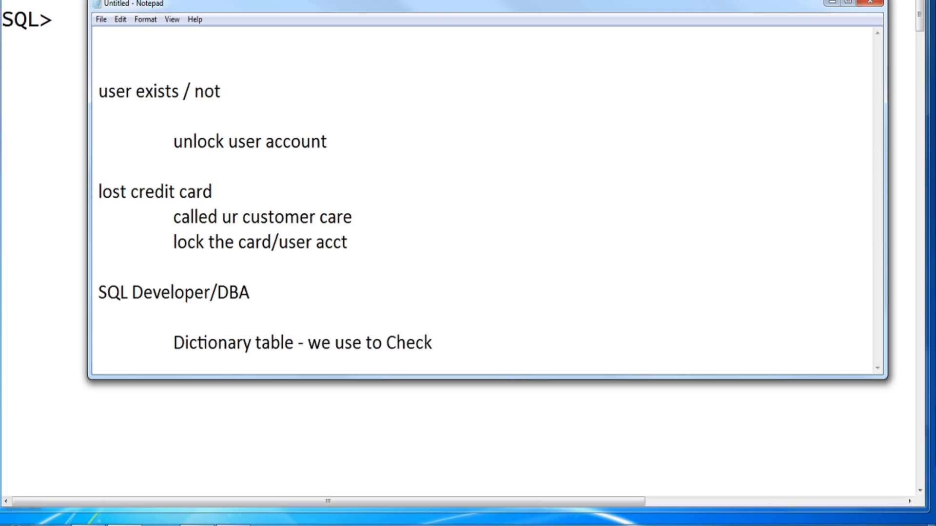
type("user")
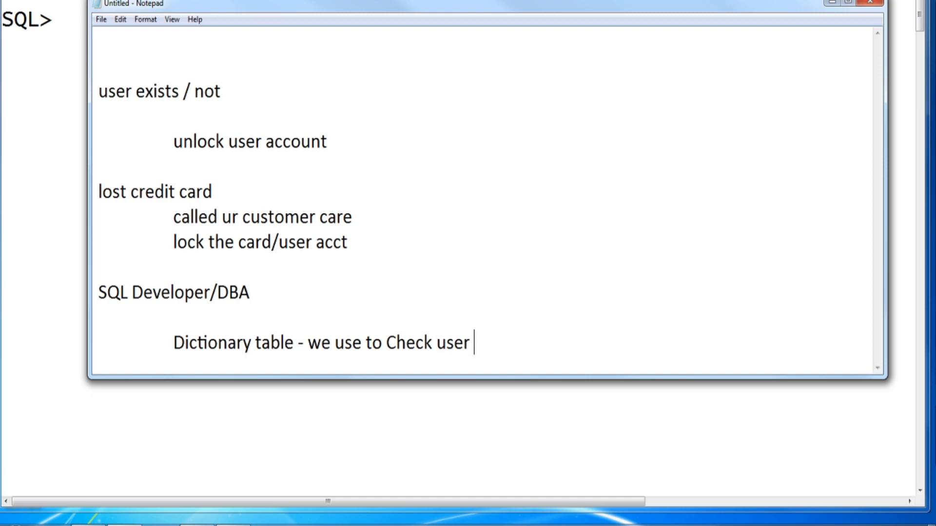
type("exists and")
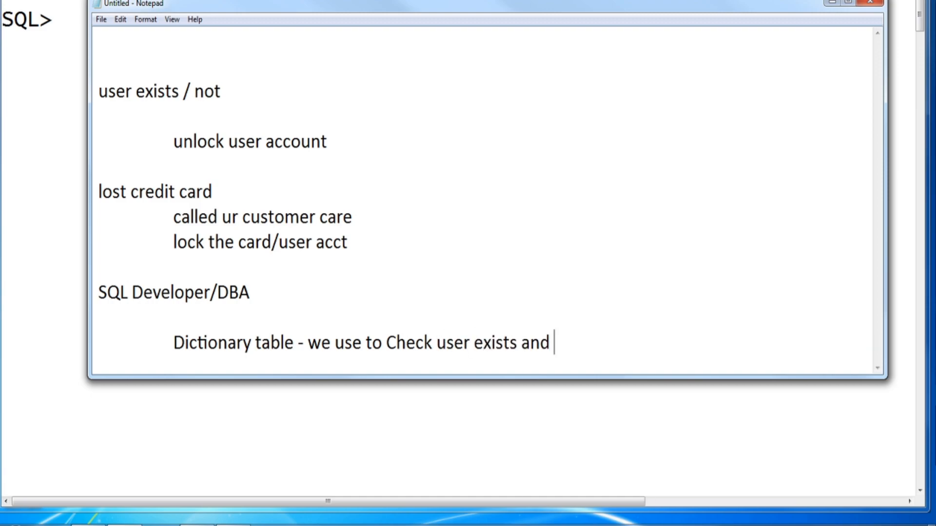
type("account stat")
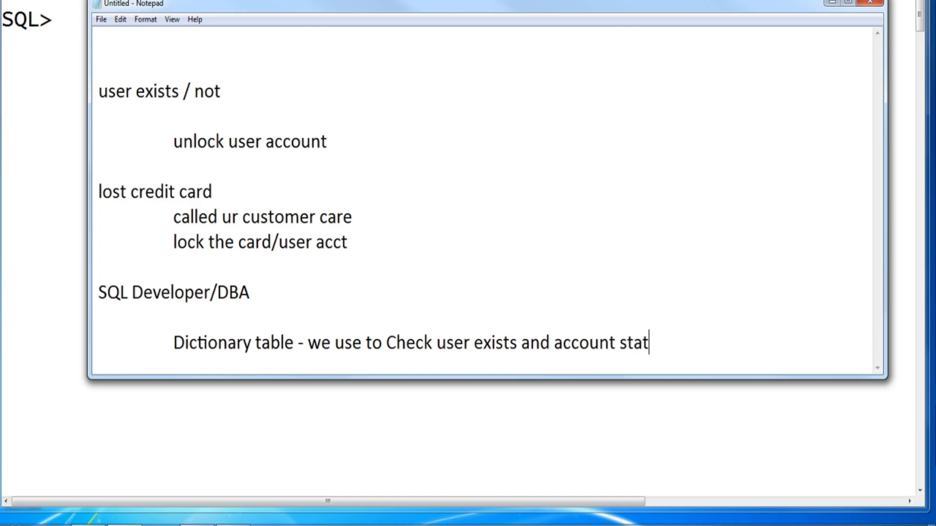
type("us")
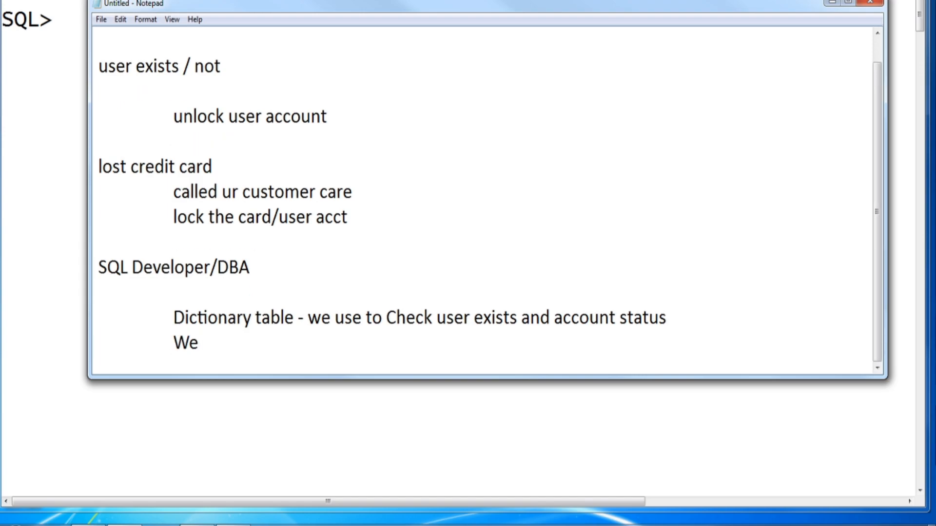
type("can lock the")
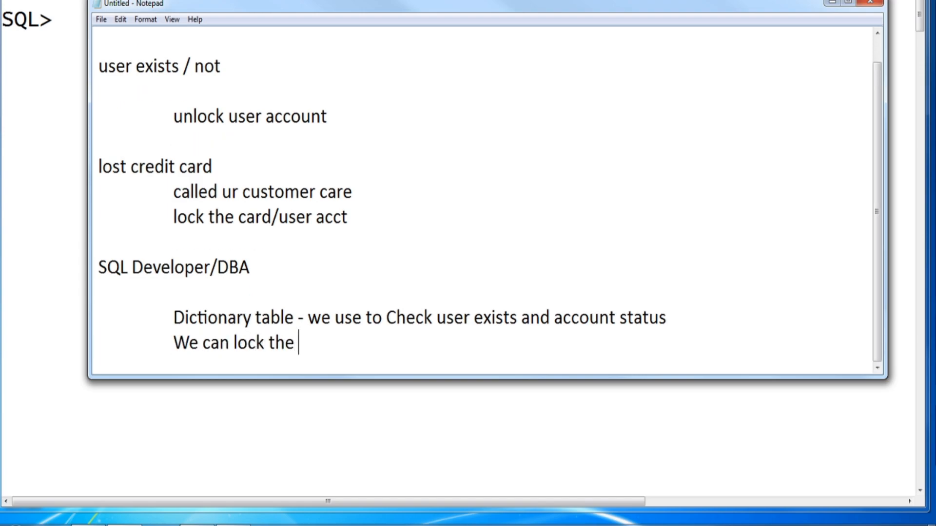
type("user")
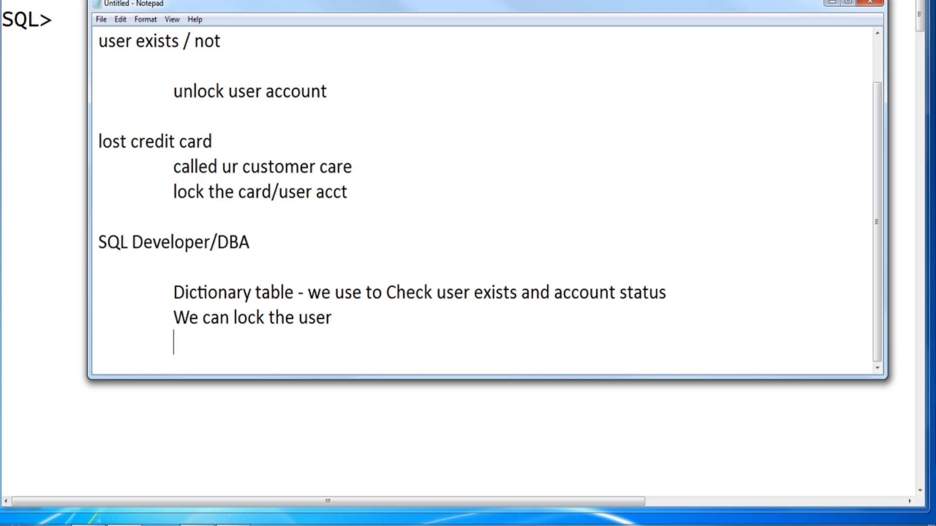
Note that there is more than one user, e.g. scott and HR
type("moret")
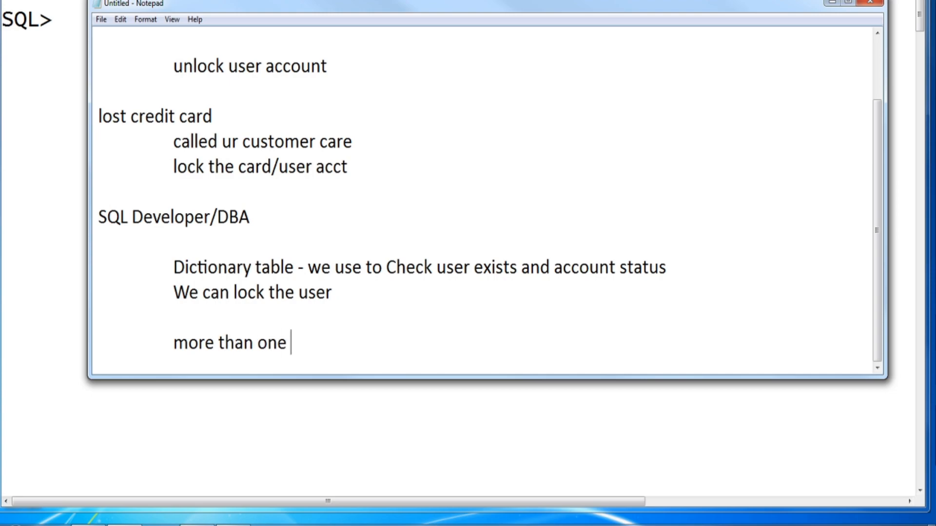
type("user")
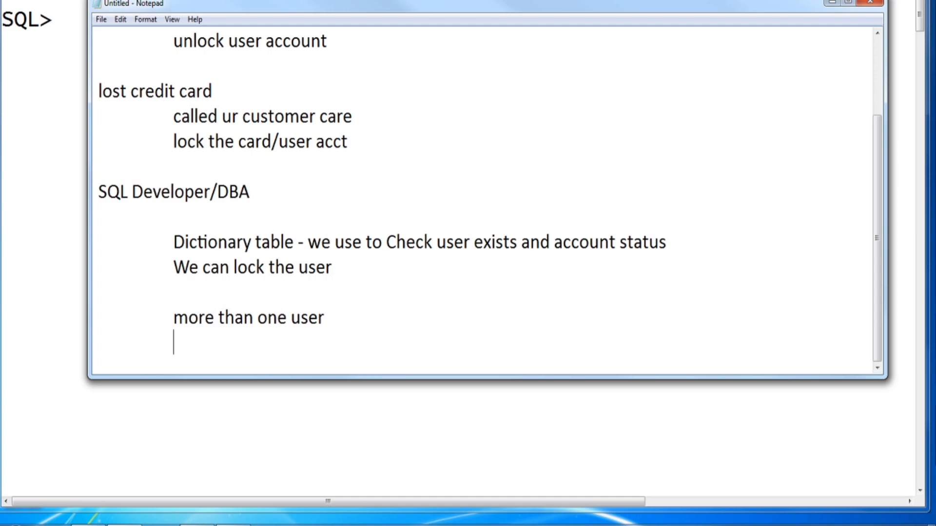
type("eg:")
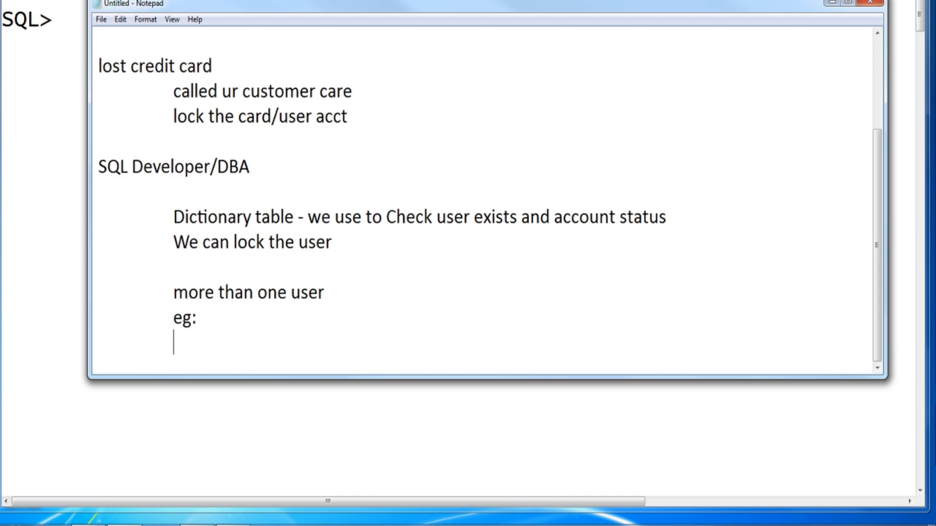
type("scott")
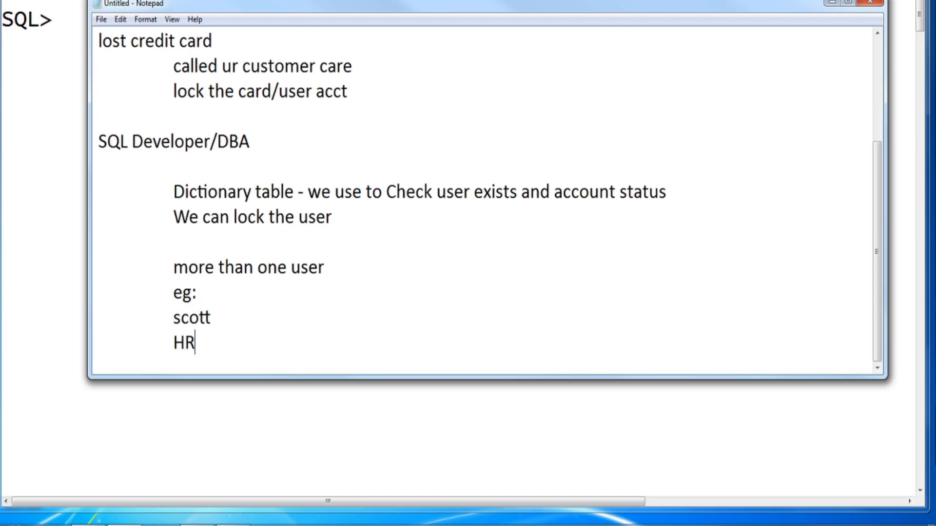
Define a schema as the collection of objects a user owns, one or more tables
type("schem")
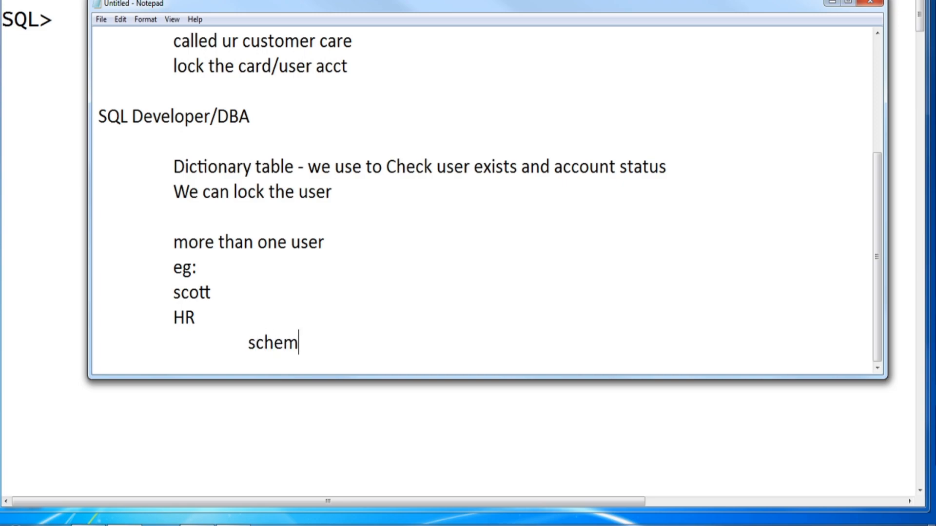
type("a - Col")
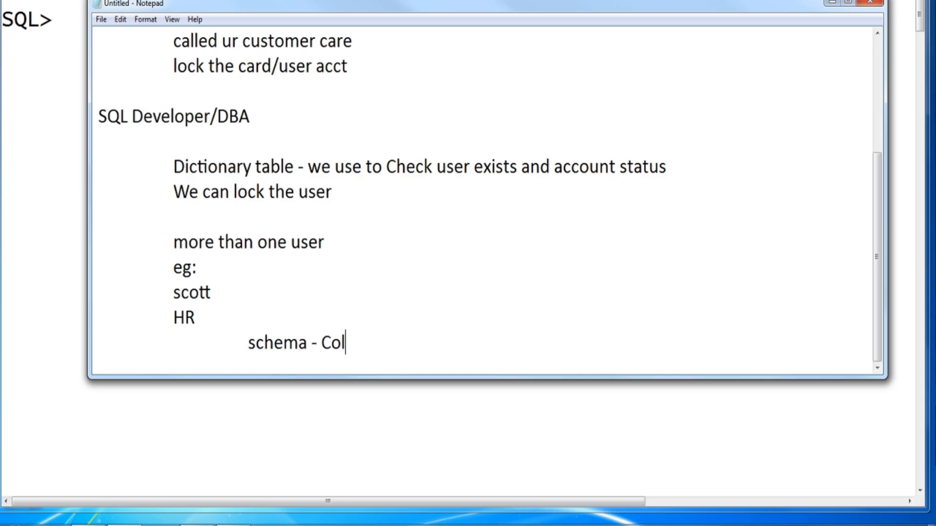
type("lection of")
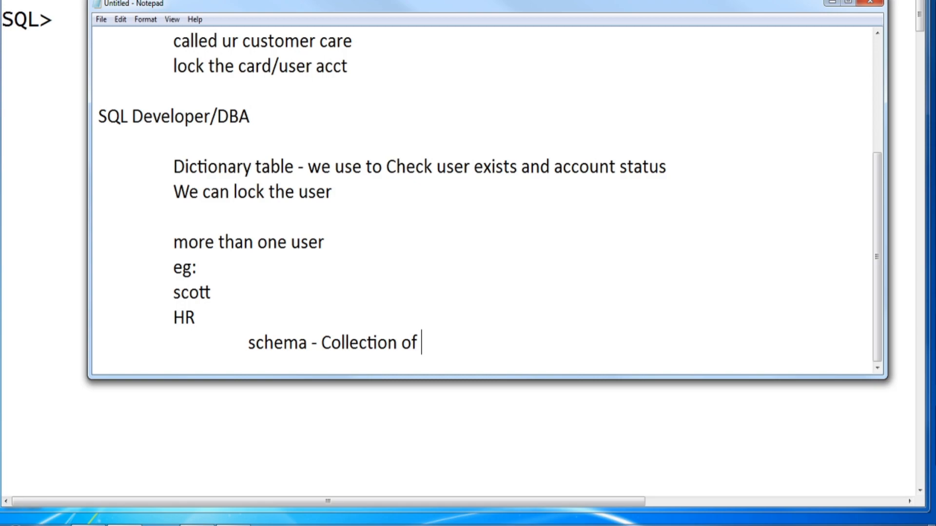
type("objects")
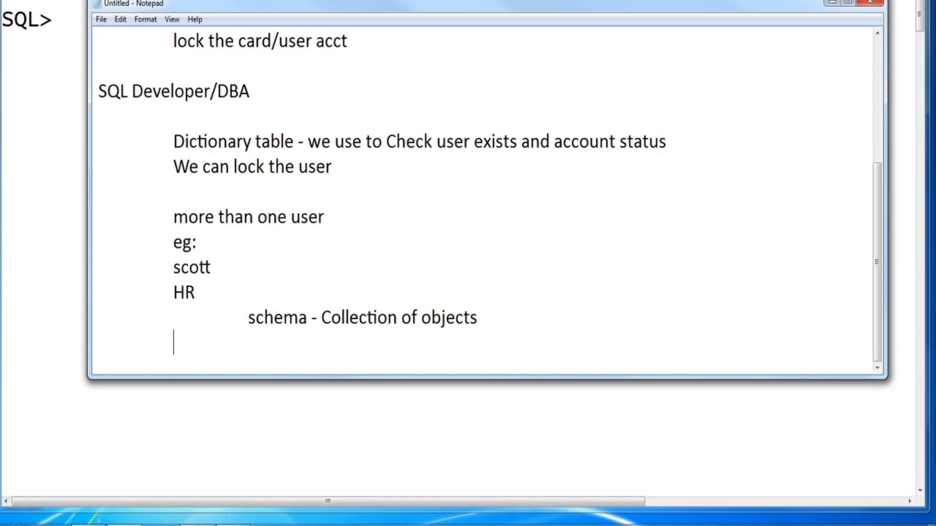
type("user owns")
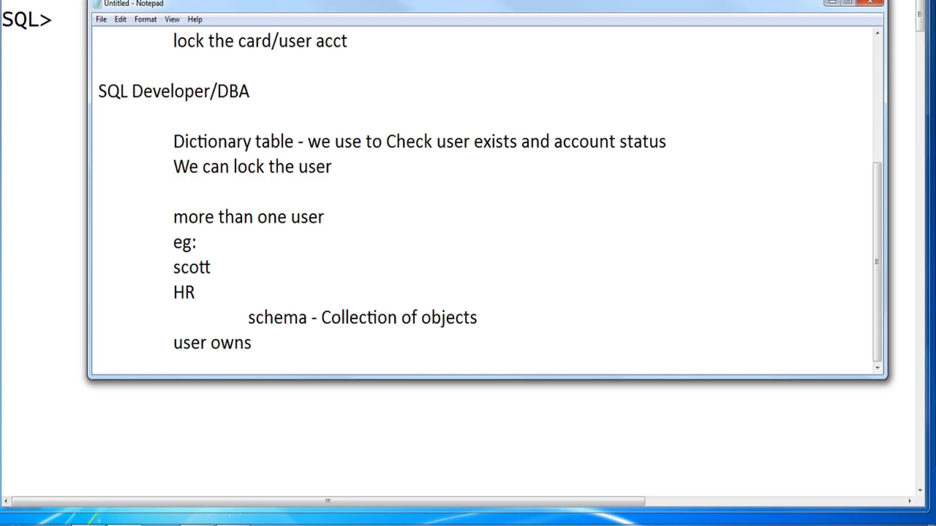
type("some tables")
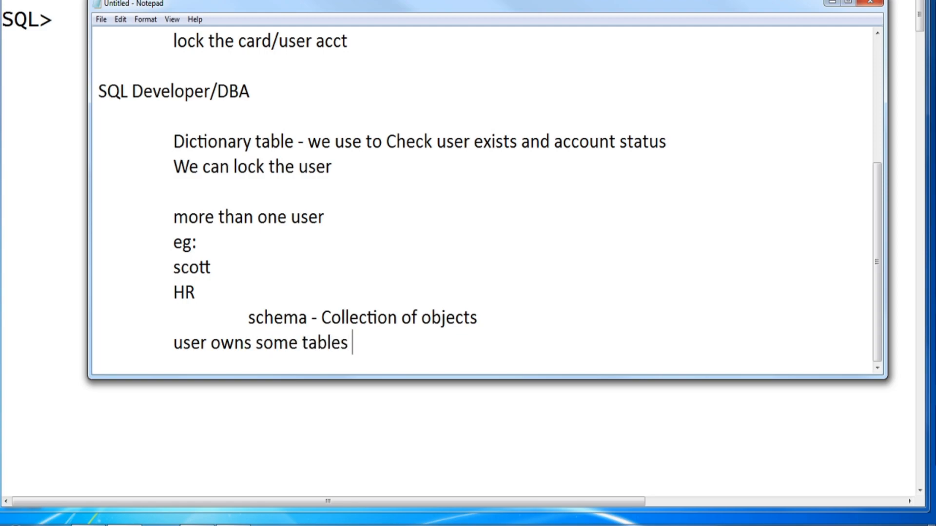
type("- one or mo")
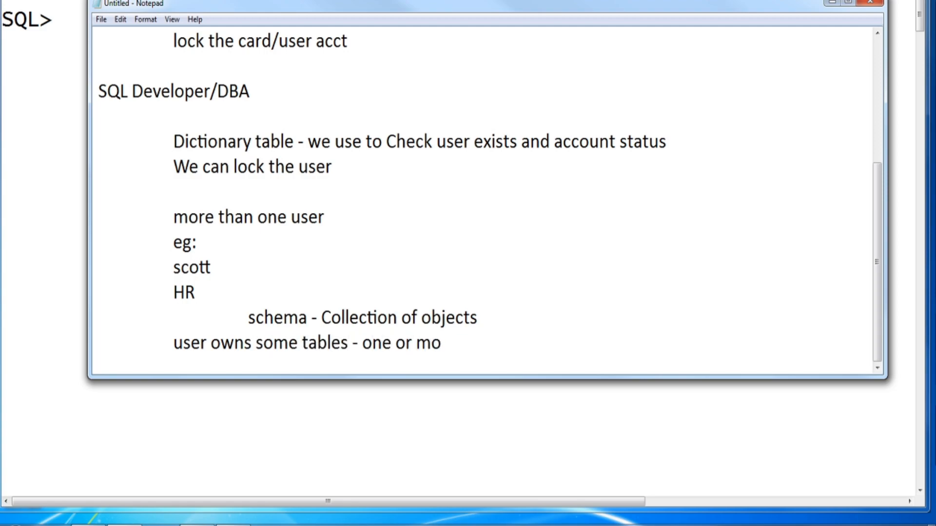
type("re tables -")
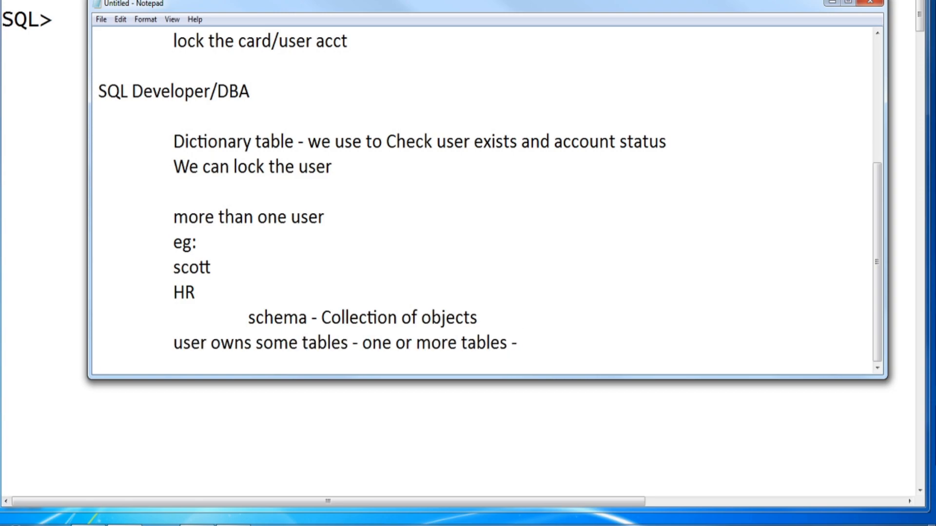
type("k")
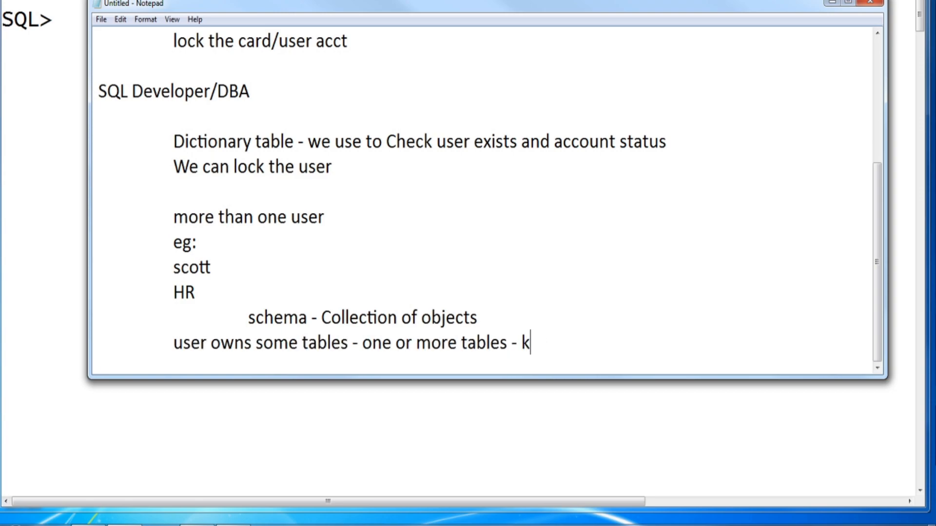
type("nown as")
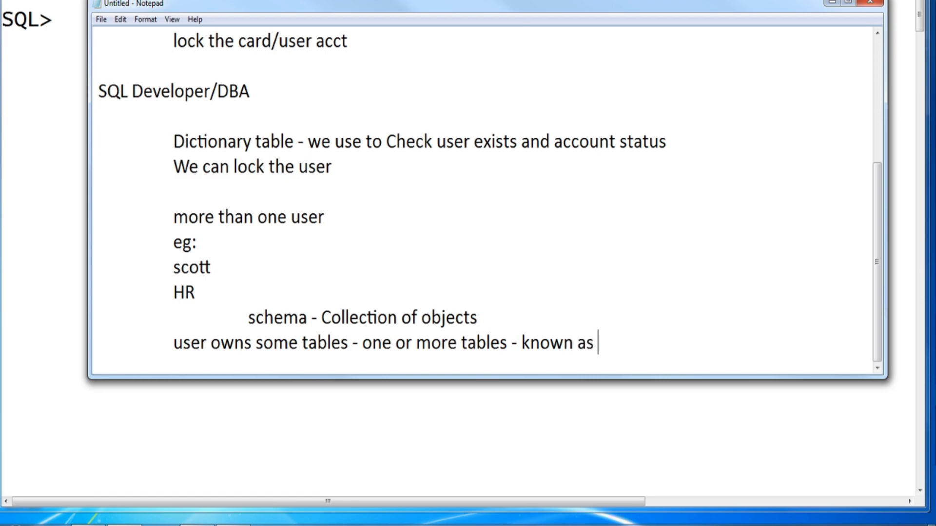
type("schema")
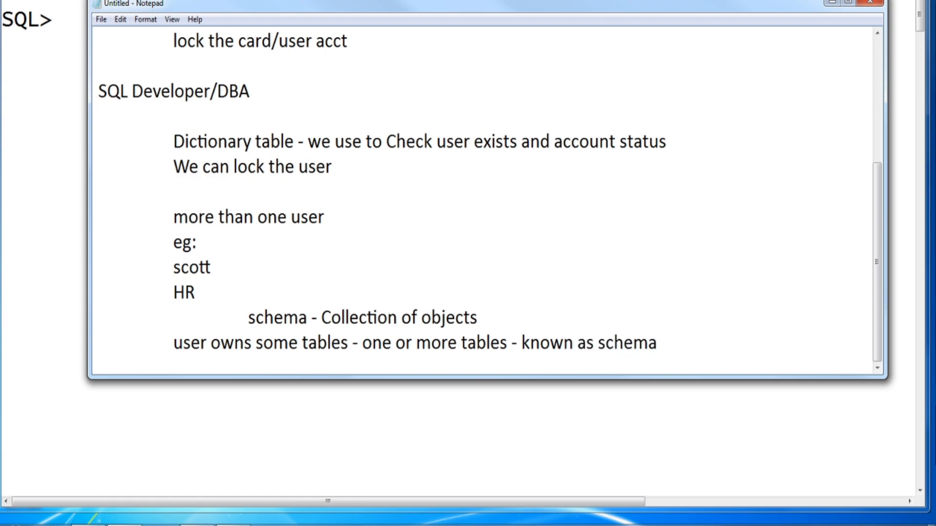
Add the note on schema as an alias for user and begin a 'dba_users' line
type("alia")
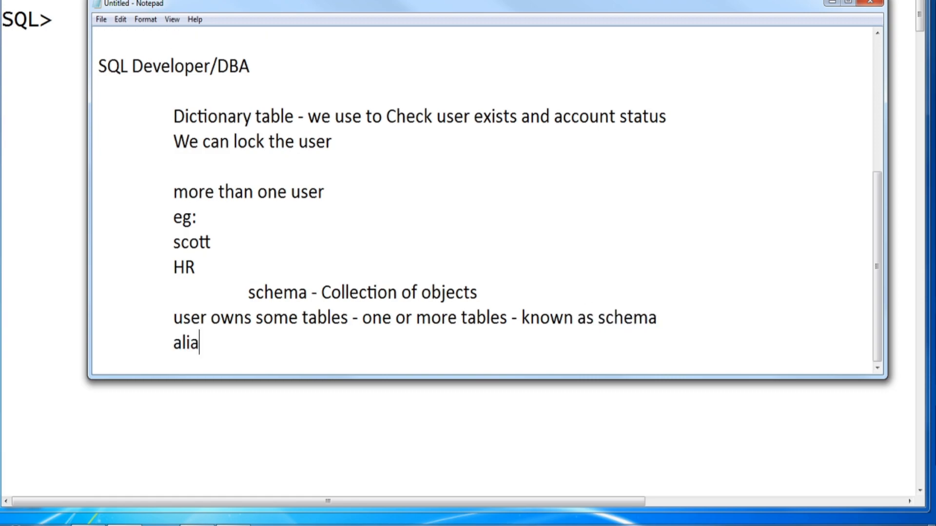
type("s for us")
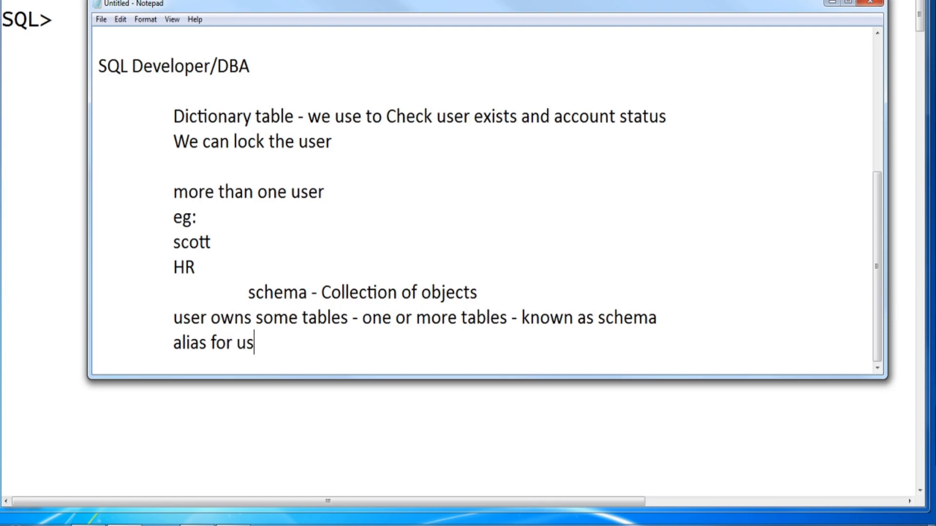
type("er")
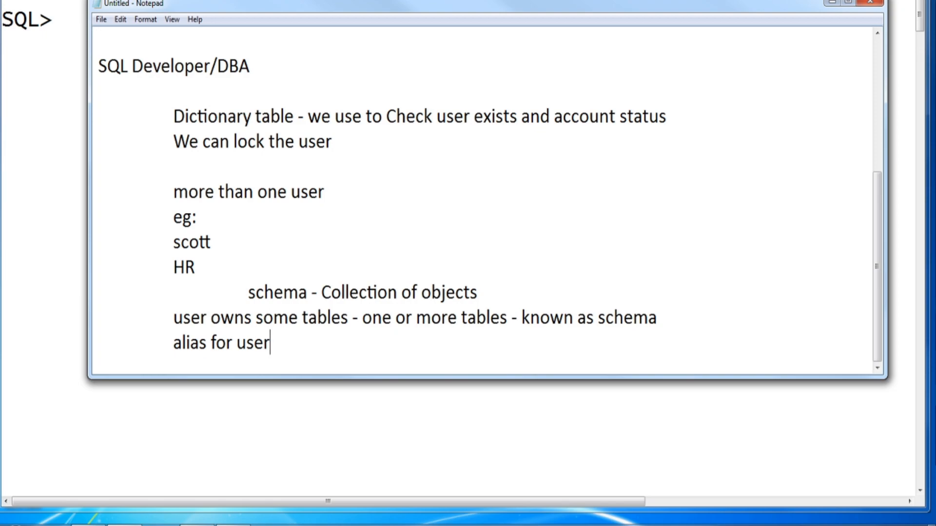
type("dba")
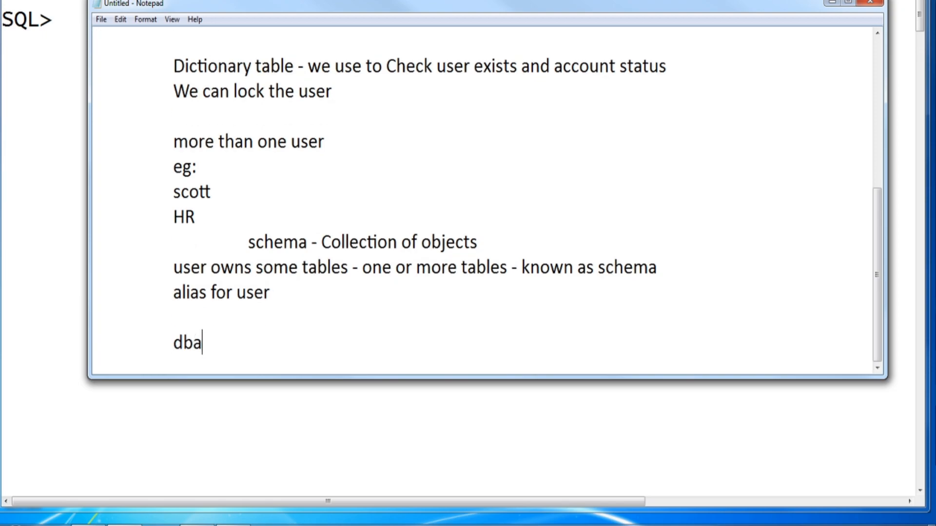
type("_user")
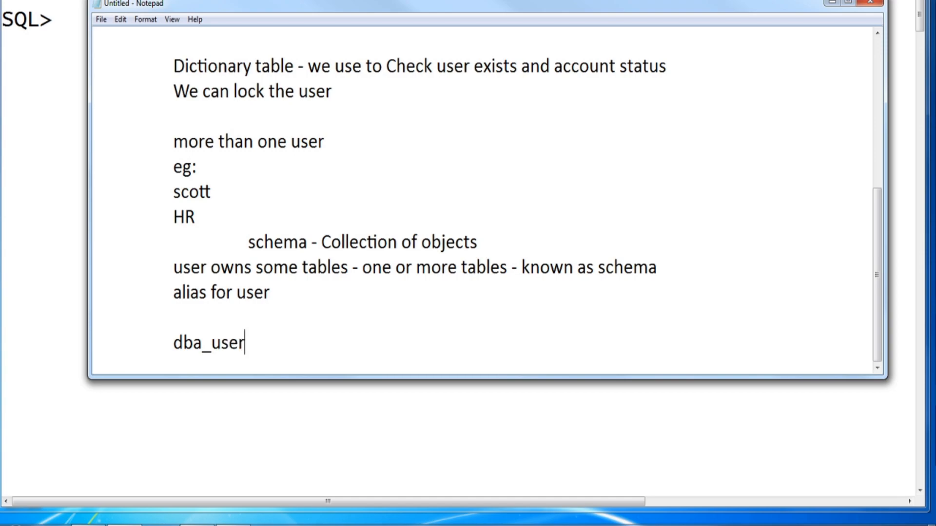
type("s")
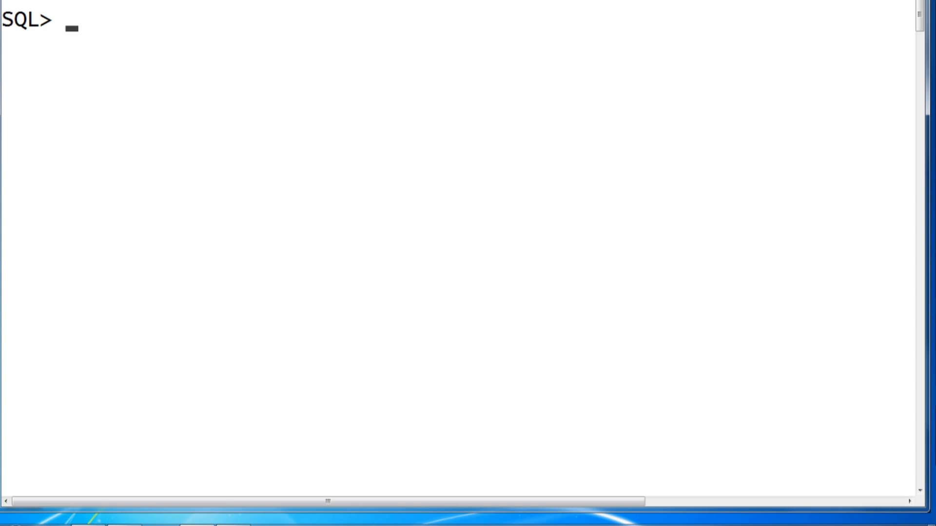
Query dba_users for SCOTT and HR account_status, showing SCOTT OPEN and HR LOCKED
type("select username")
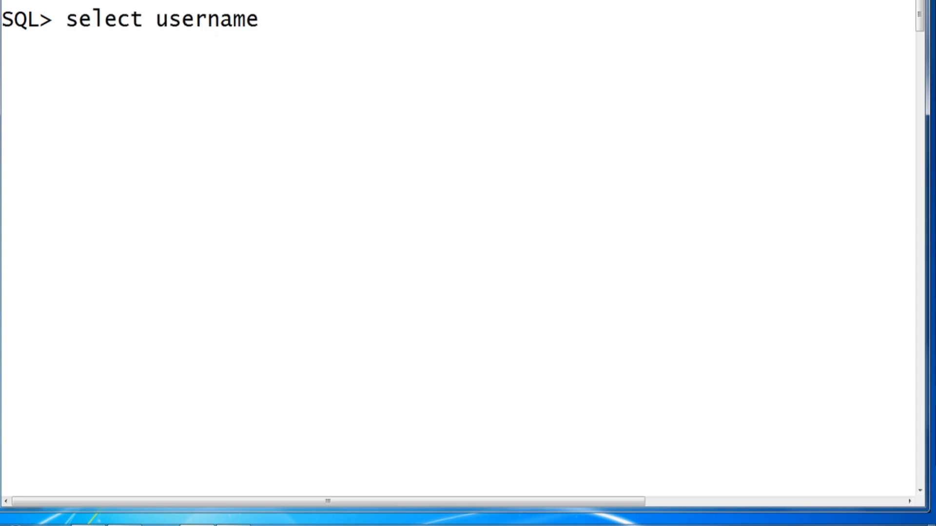
type(",account_st")
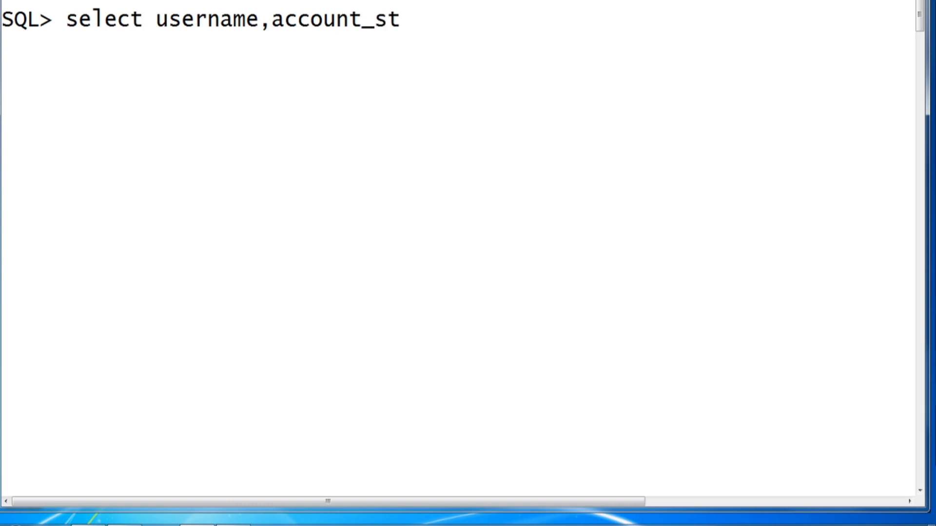
type("atus from db")
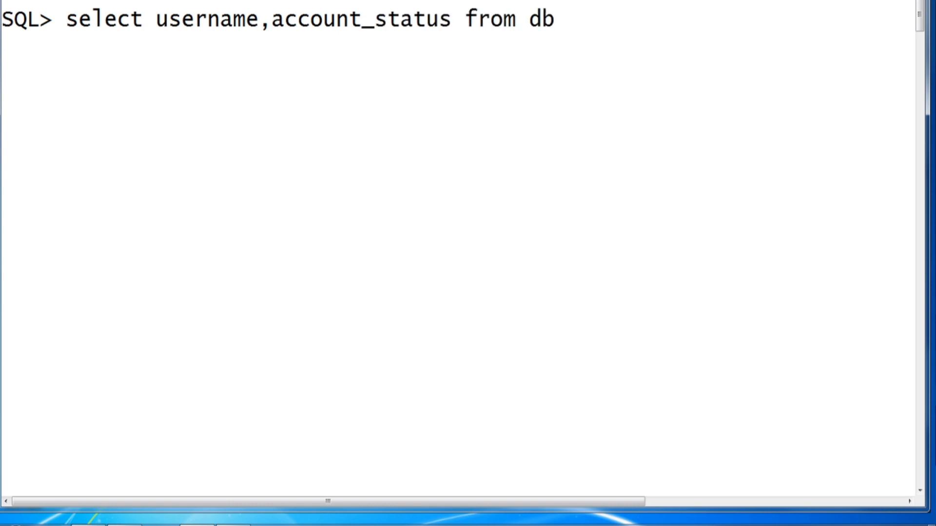
type("a_users where u")
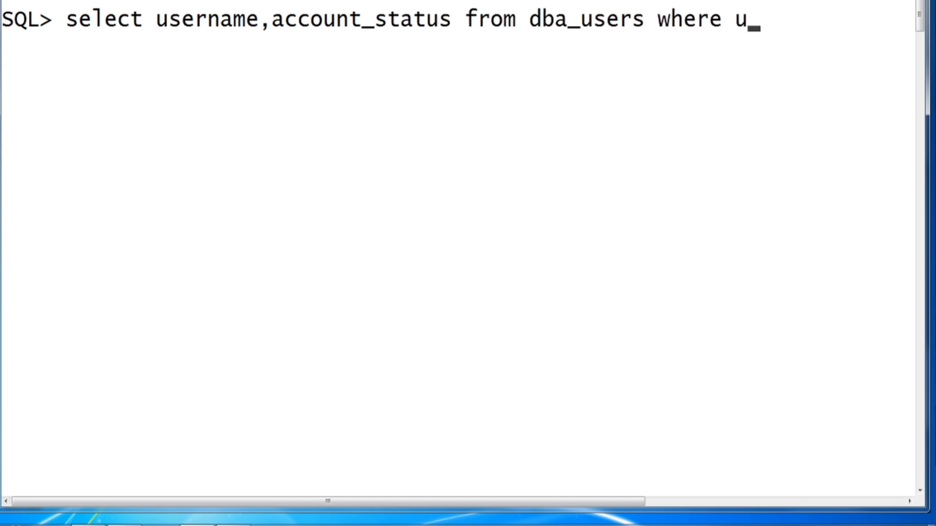
type("sername")
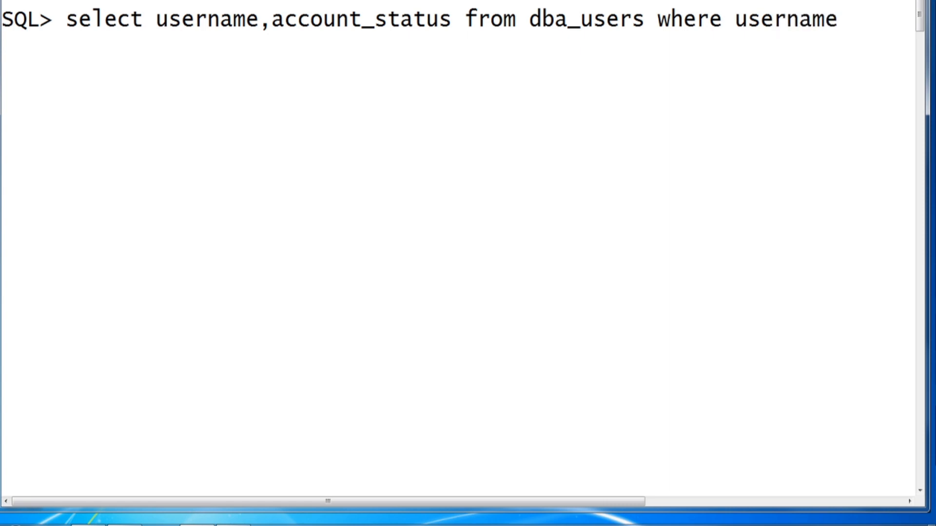
type("in")
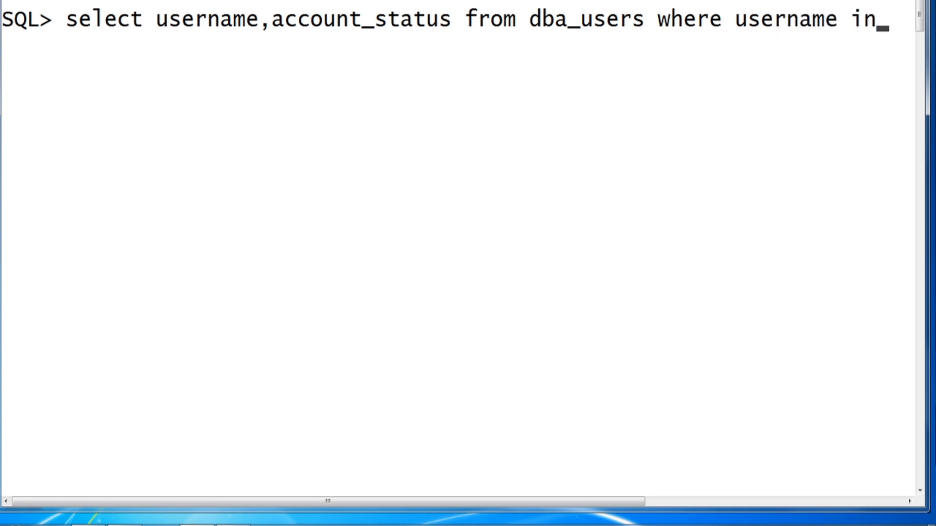
type("(")
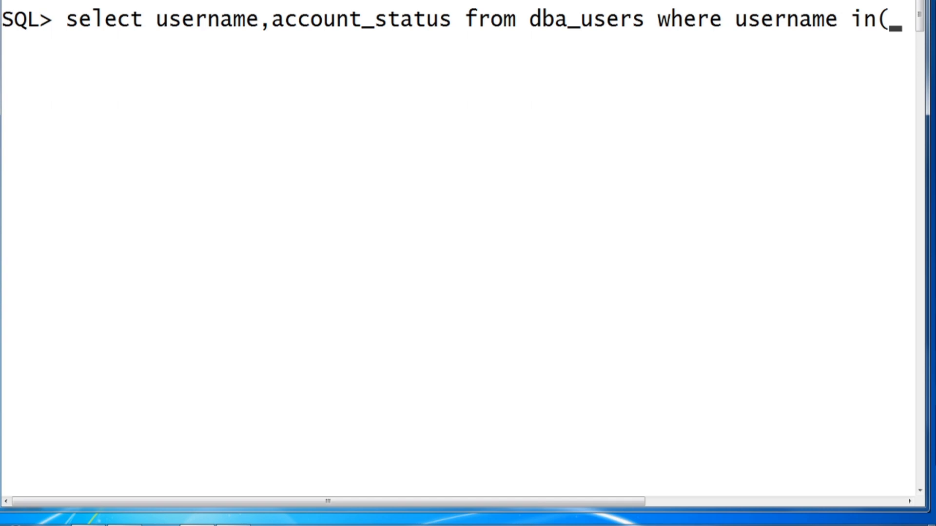
type("'SCOTT','HR")
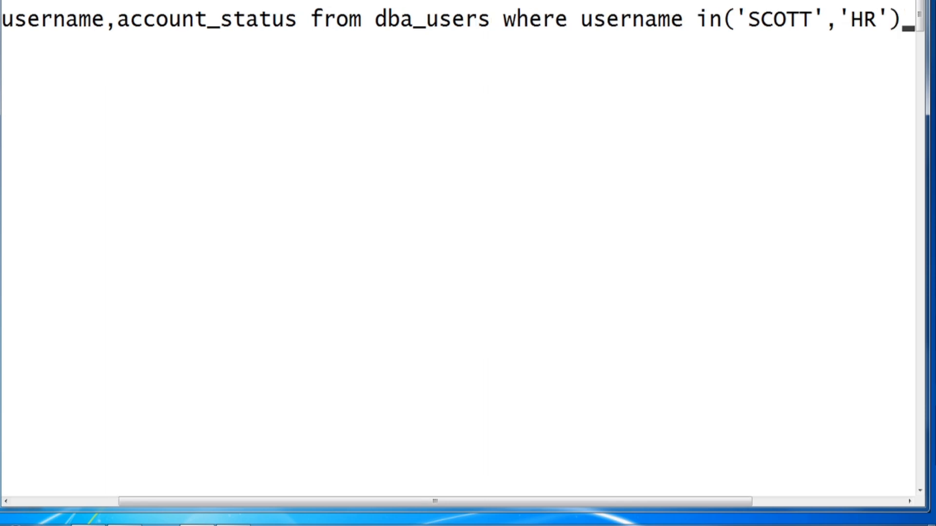
type(";")
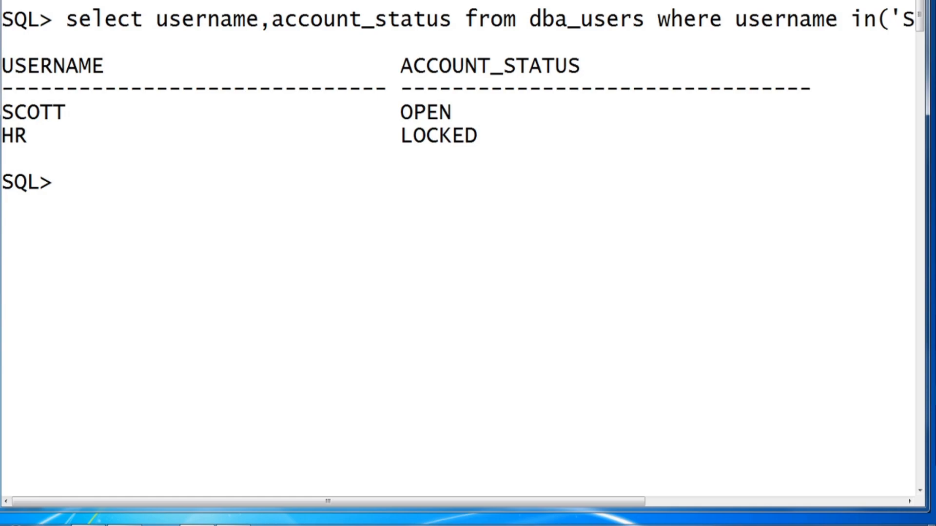
type("alter user")
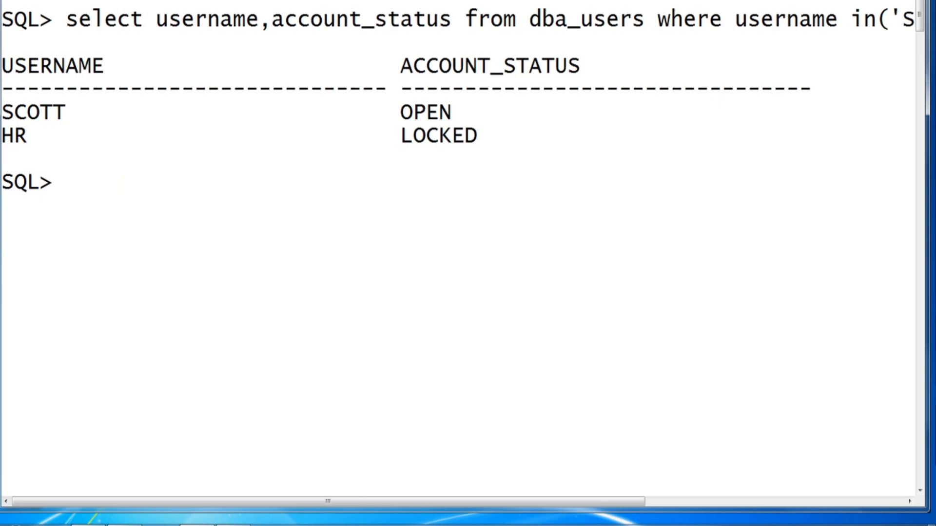
type("s")
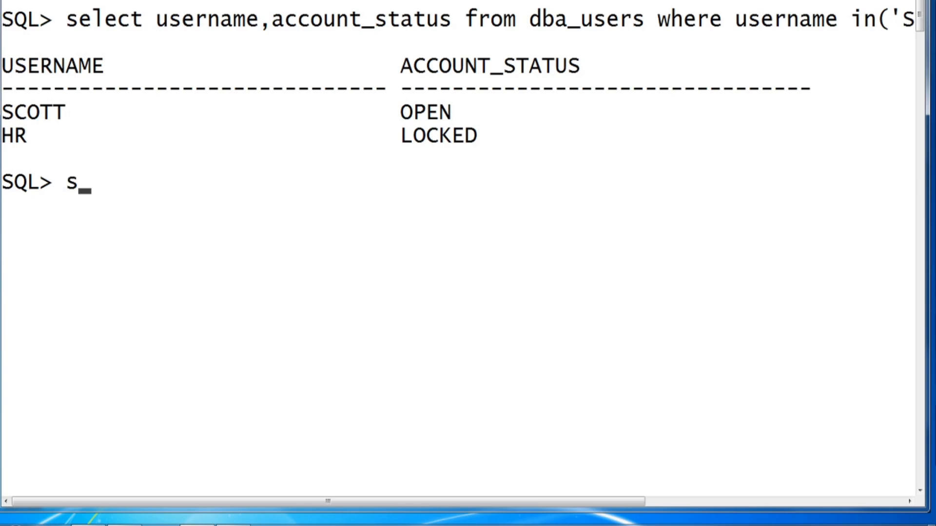
Confirm the session user is SYS, then unlock the HR account and lock SCOTT
key("backspace")
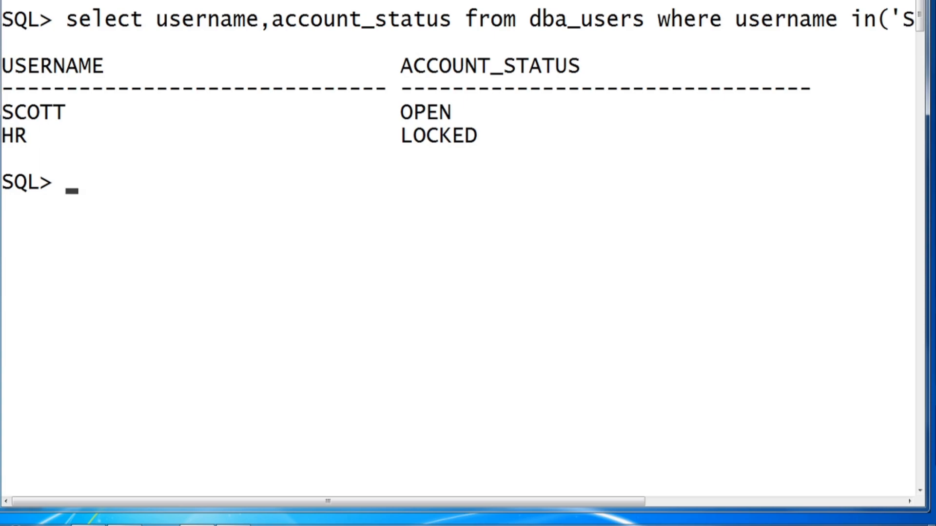
type("show user")
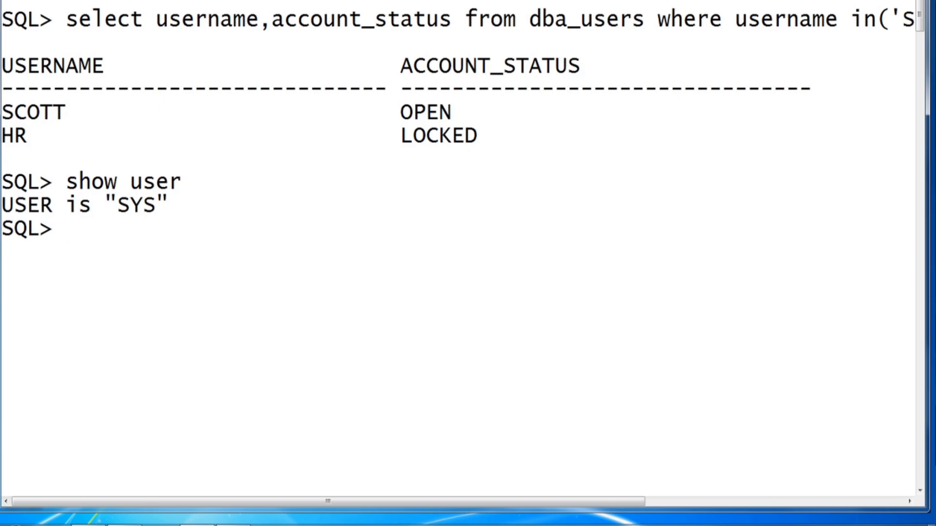
type("alter user")
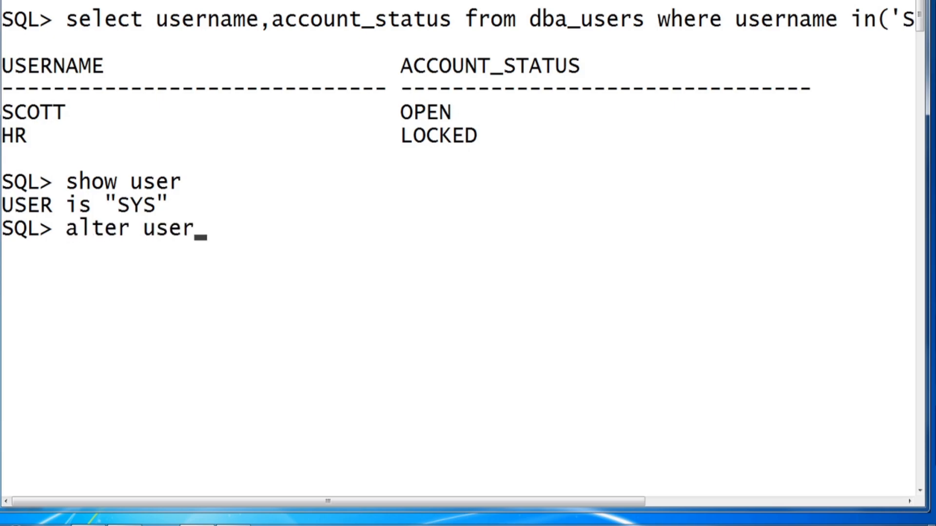
type("hr")
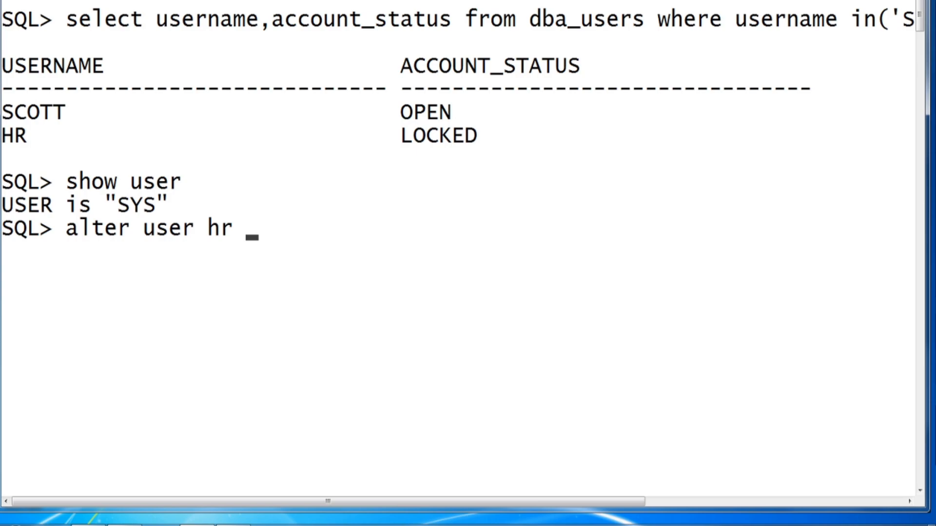
type("account")
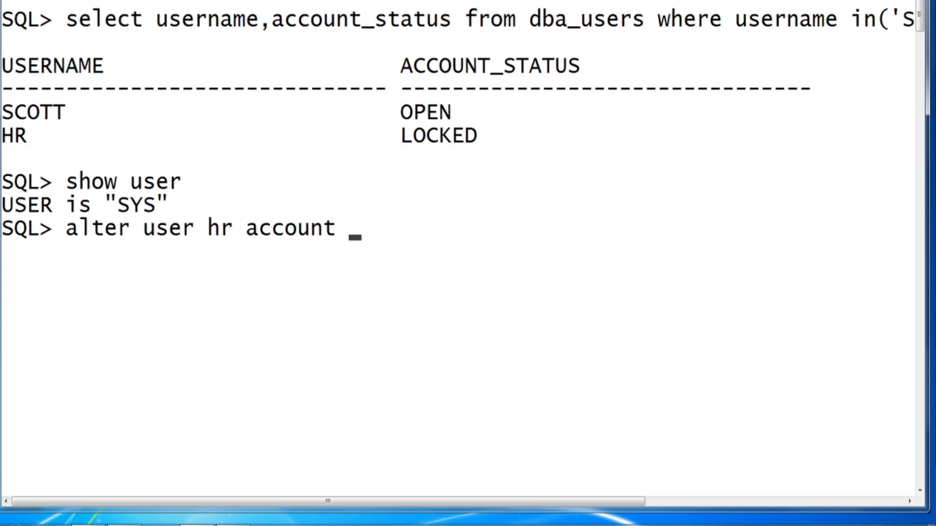
type("unlock;")
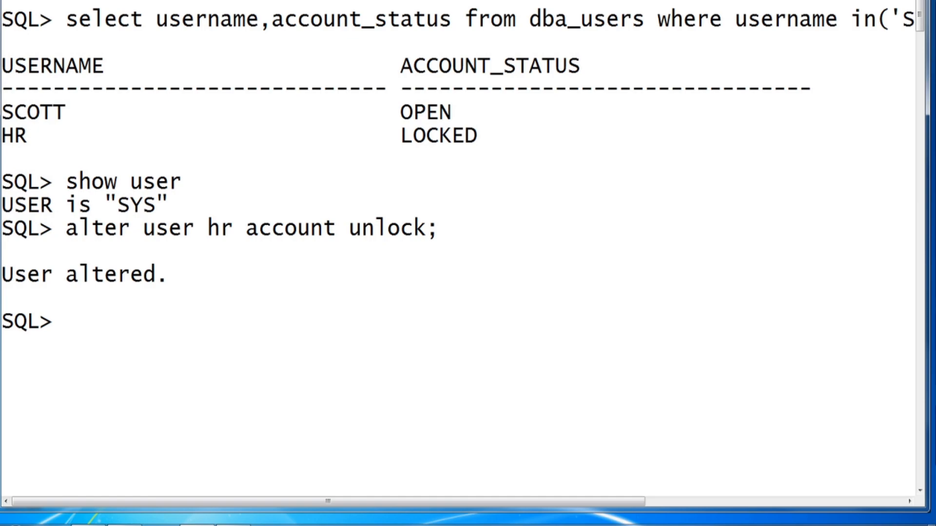
type("alter user")
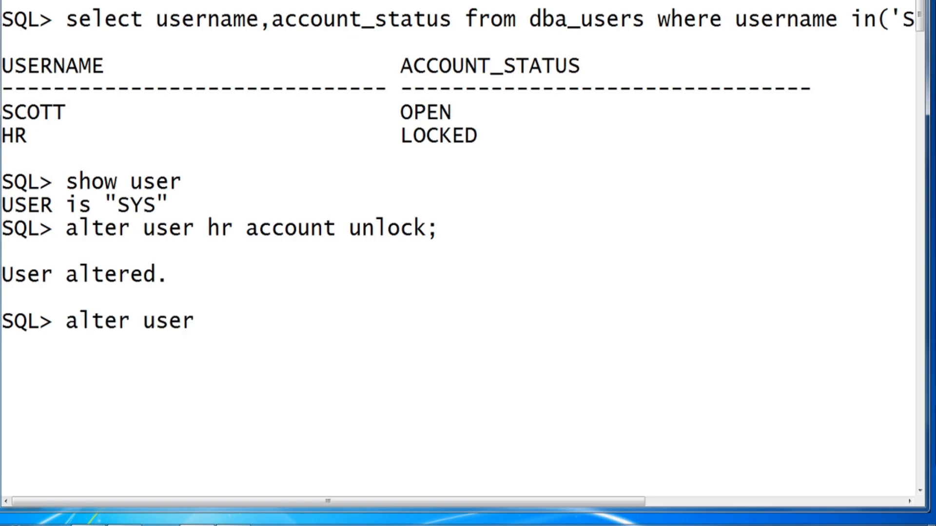
type("scott account lock;")
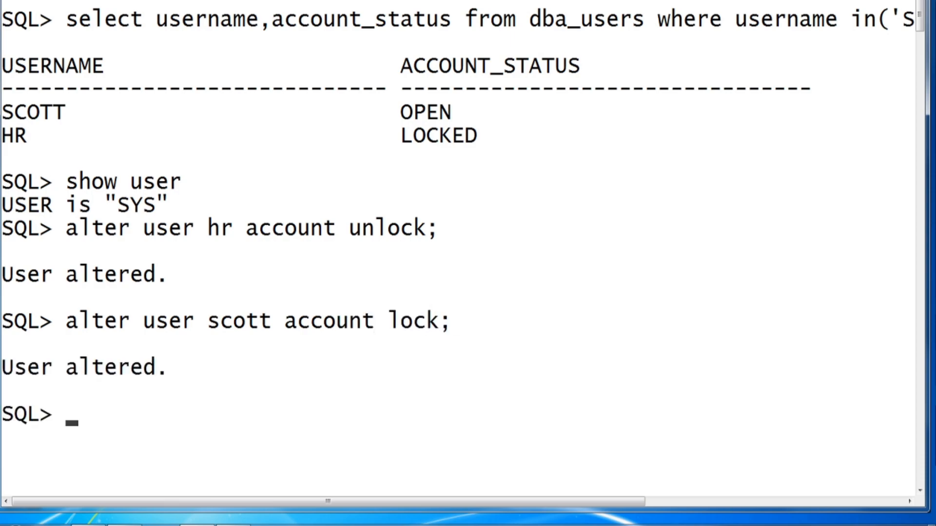
Rerun the dba_users status query showing HR OPEN and SCOTT LOCKED, then clear the screen
type("select")
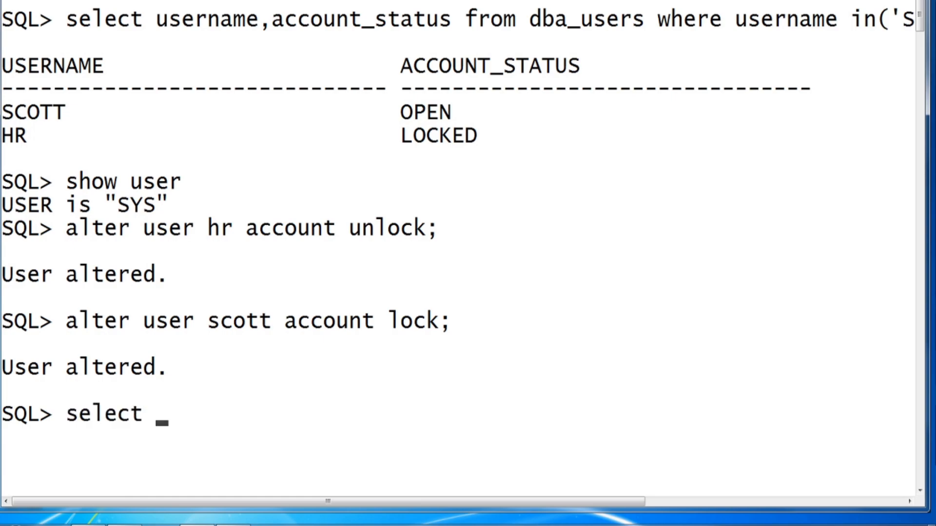
type("username,")
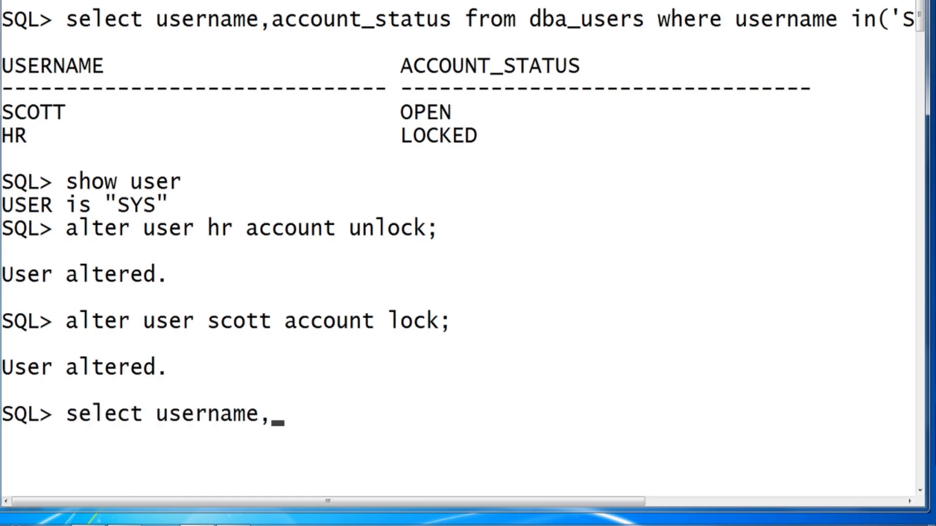
type("account_sta")
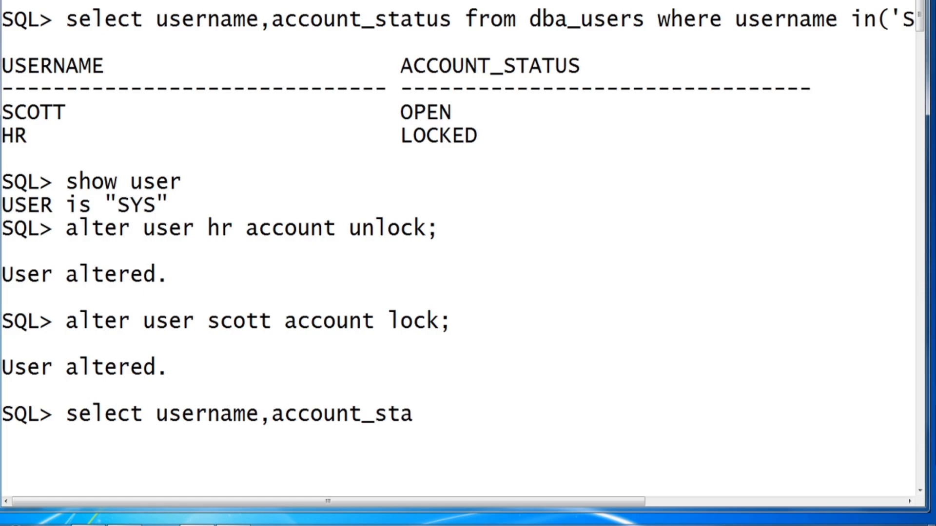
type("tus from dba_users where")
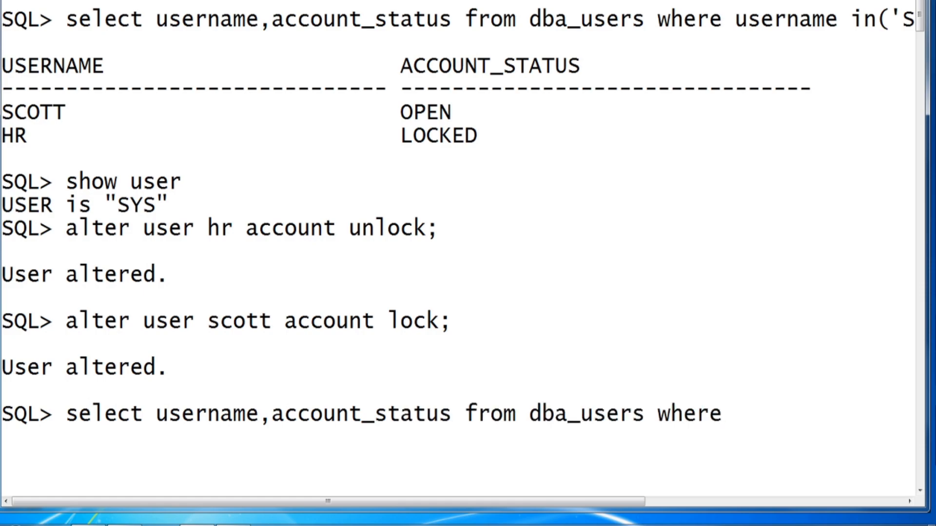
type("username in ('SCOTT")
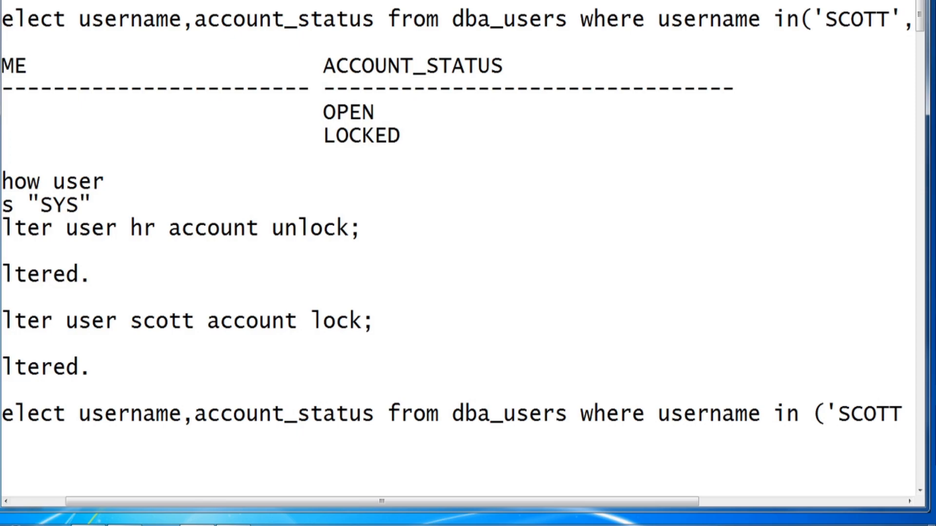
scroll("right", 3)
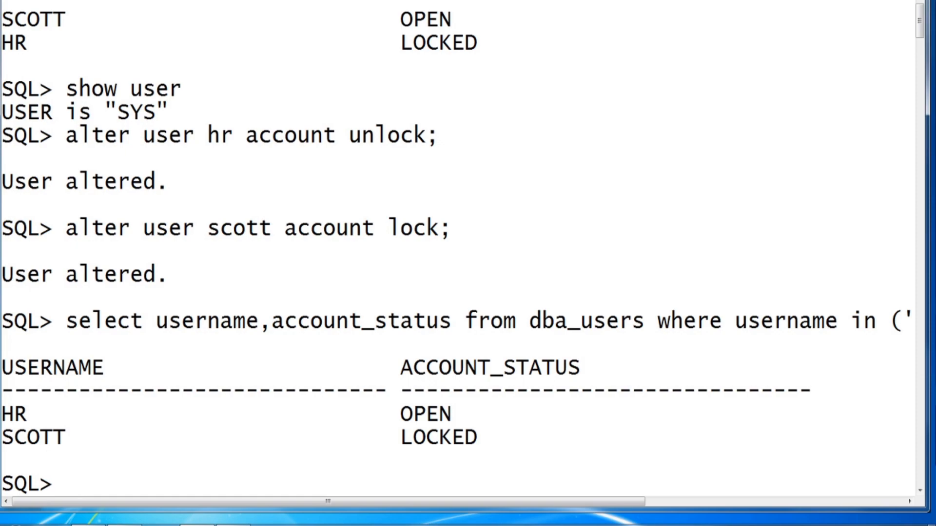
type("cl")
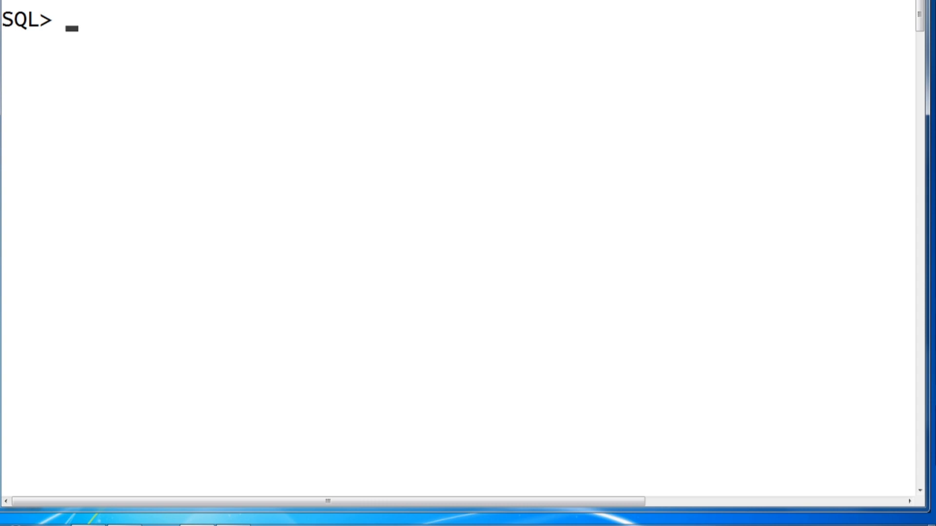
type("conn")
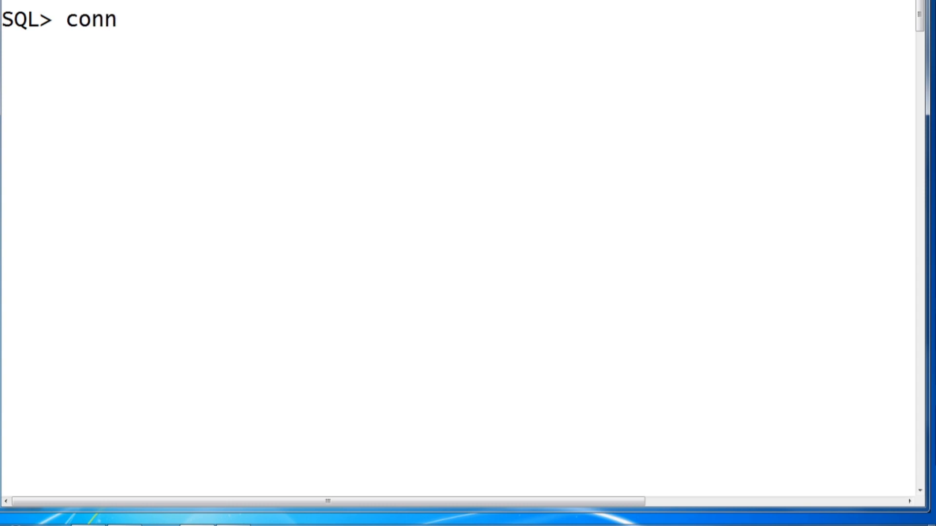
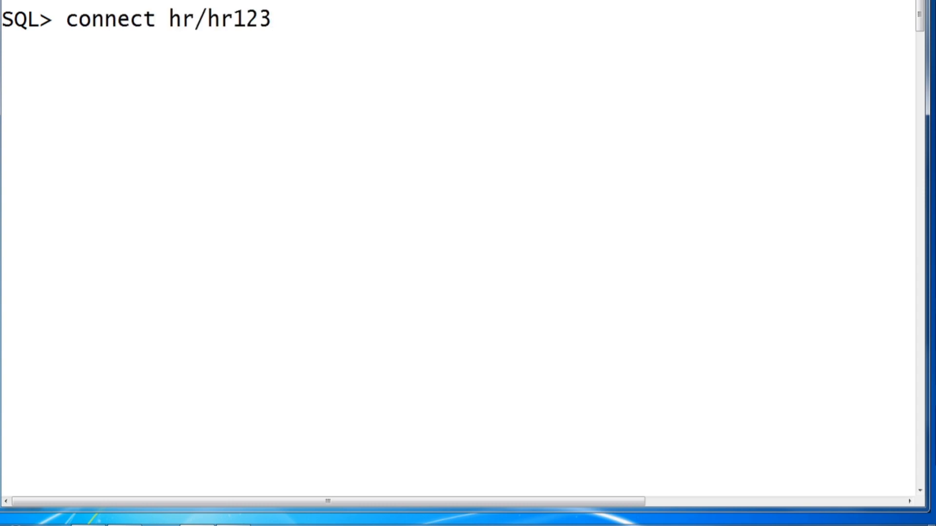
type("connect hr")
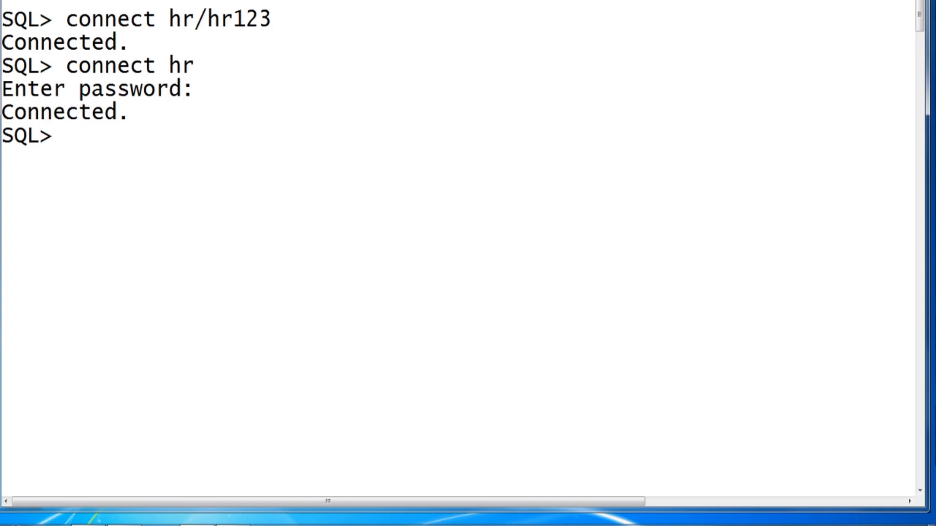
type("s")
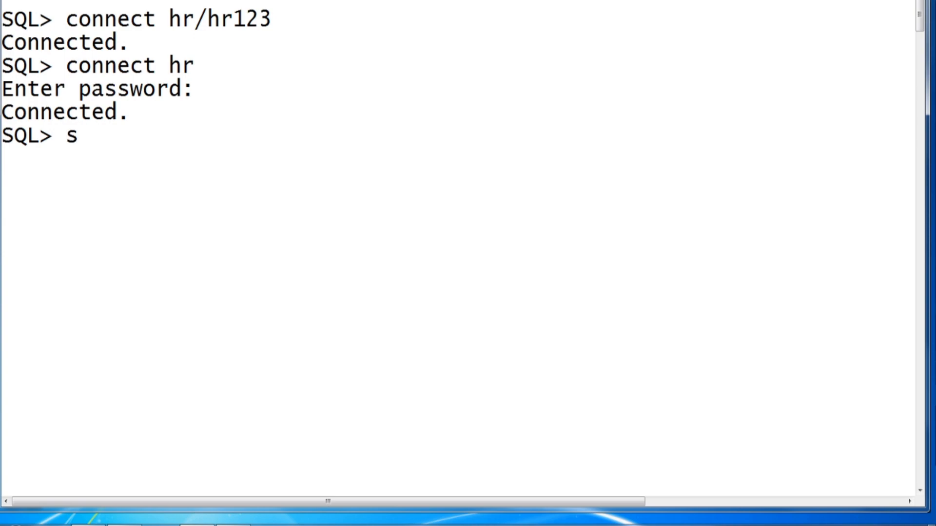
type("how user")
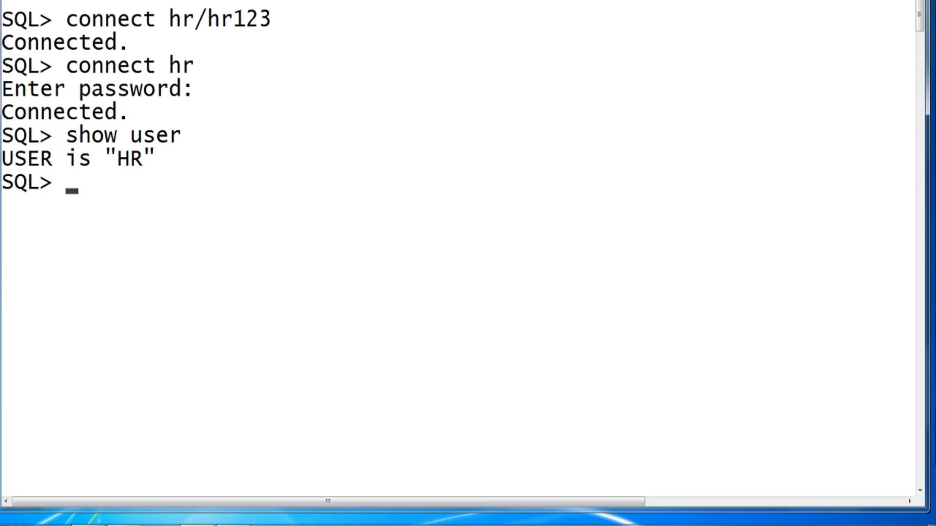
List HR's eight schema objects with SELECT * FROM tab, then clear the screen
type("se")
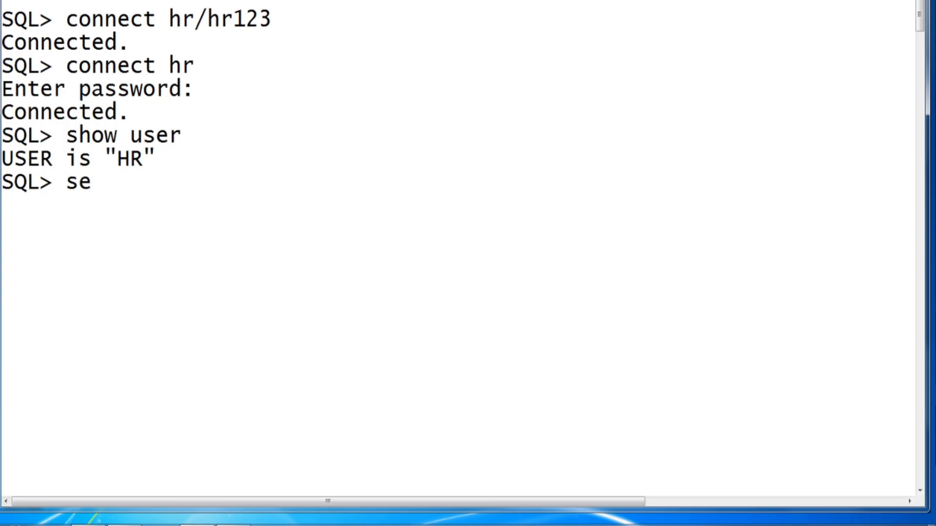
type("lect * from tab;")
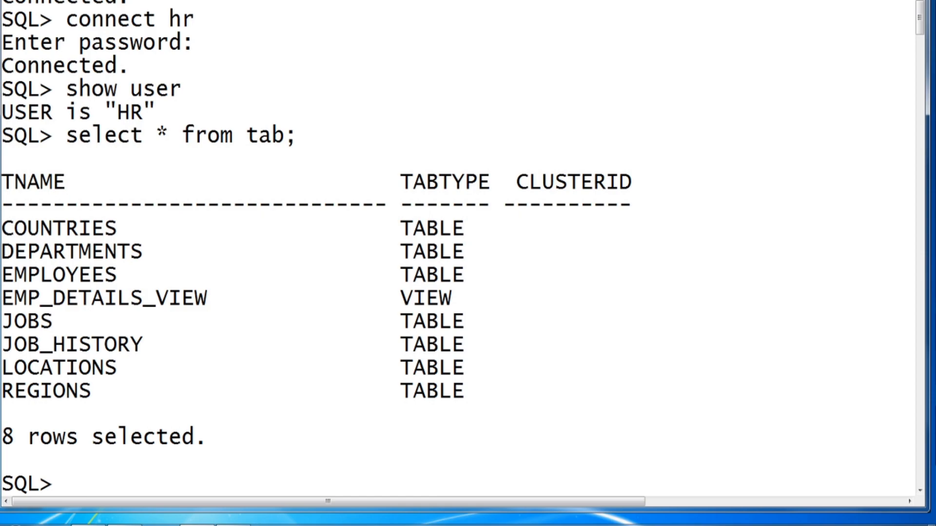
type("cl")
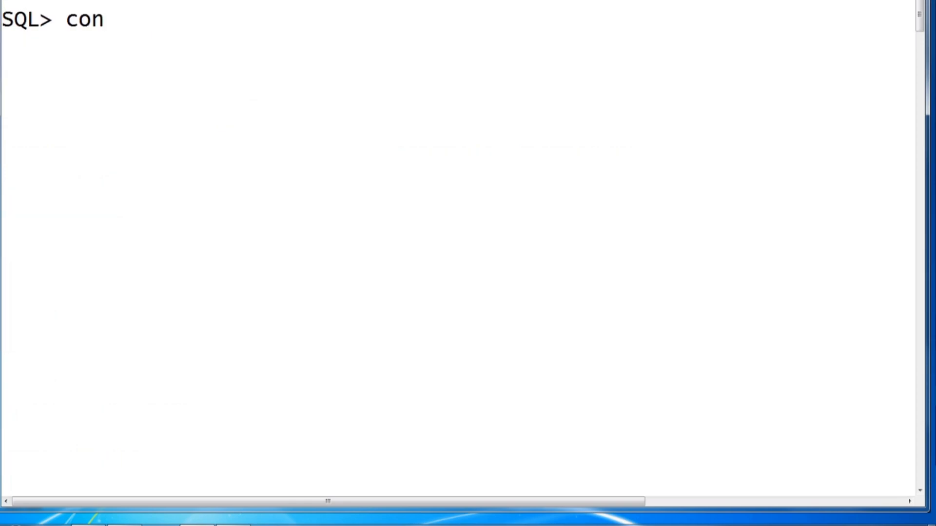
type("nect")
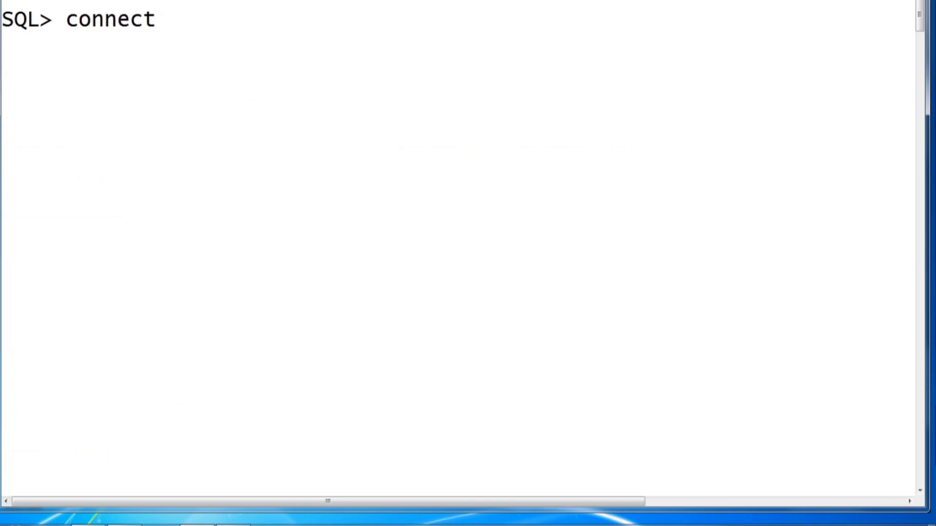
type("scott/TIG")
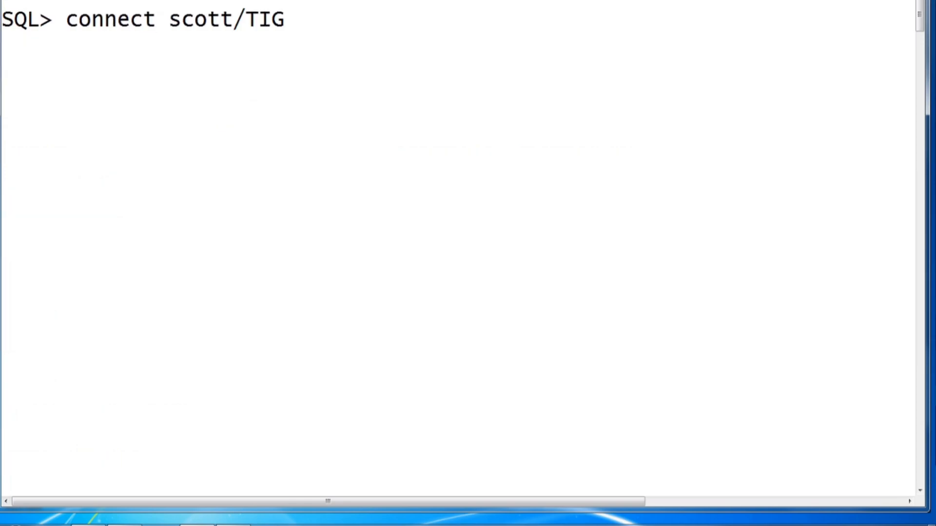
type("ER")
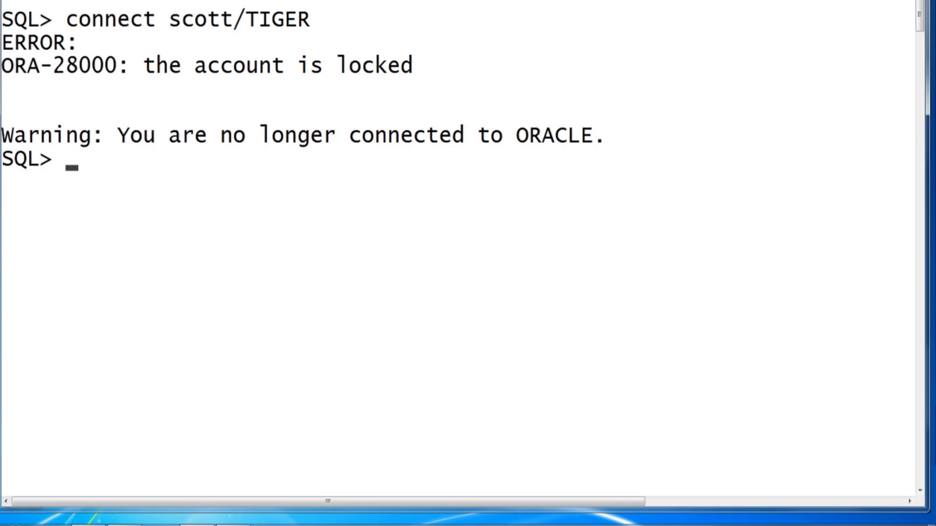
type("connect /as sysdba")
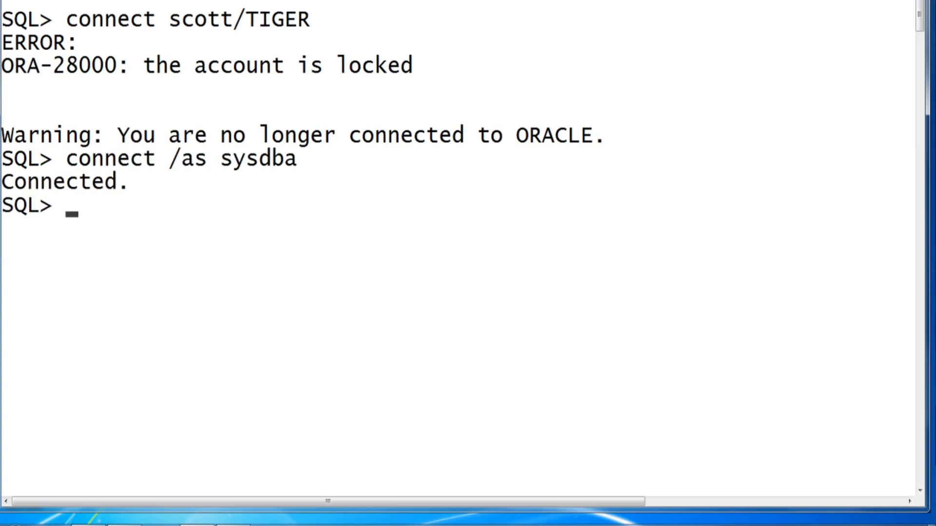
type("show user")
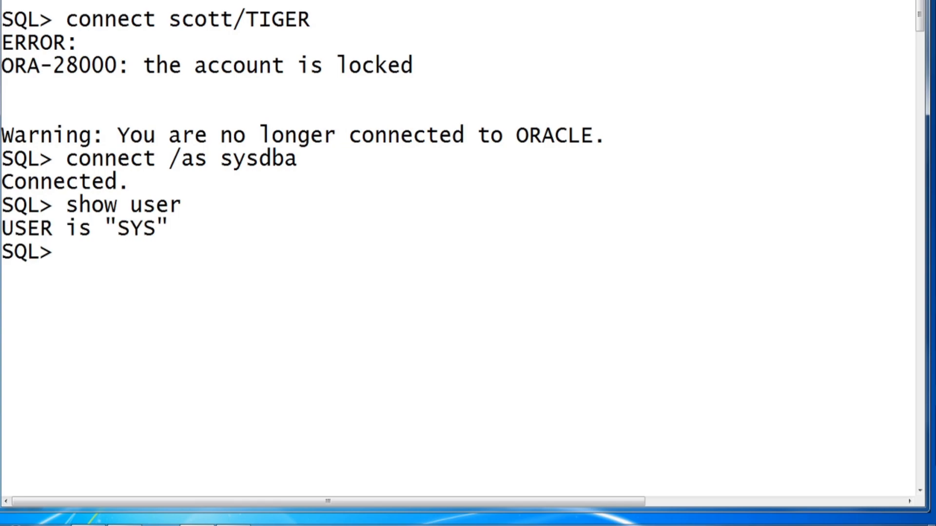
Unlock the SCOTT account with ALTER USER scott ACCOUNT UNLOCK
type("a")
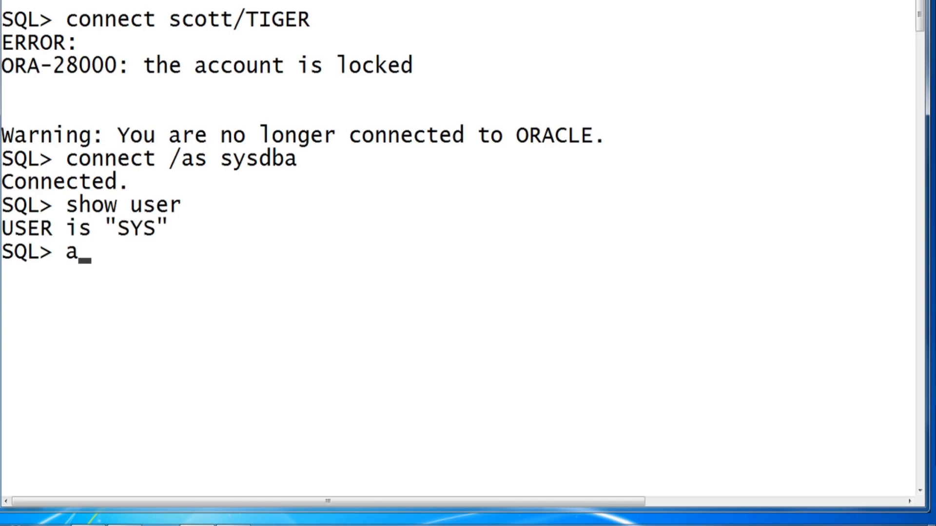
type("lter user sc")
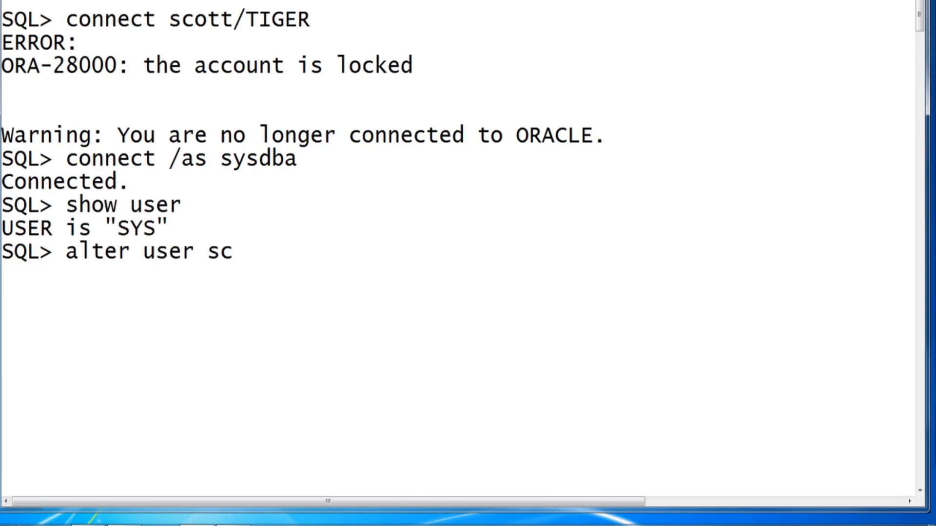
type("ott")
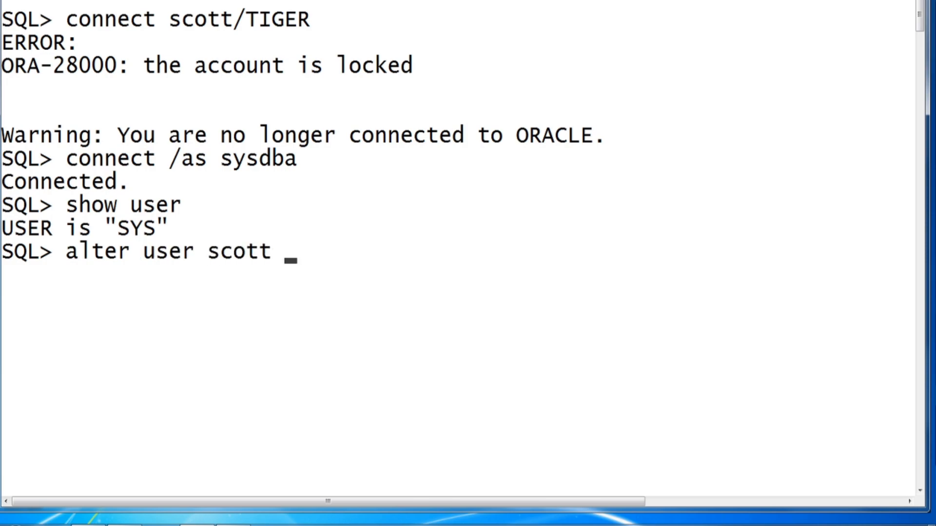
type("account unlock;")
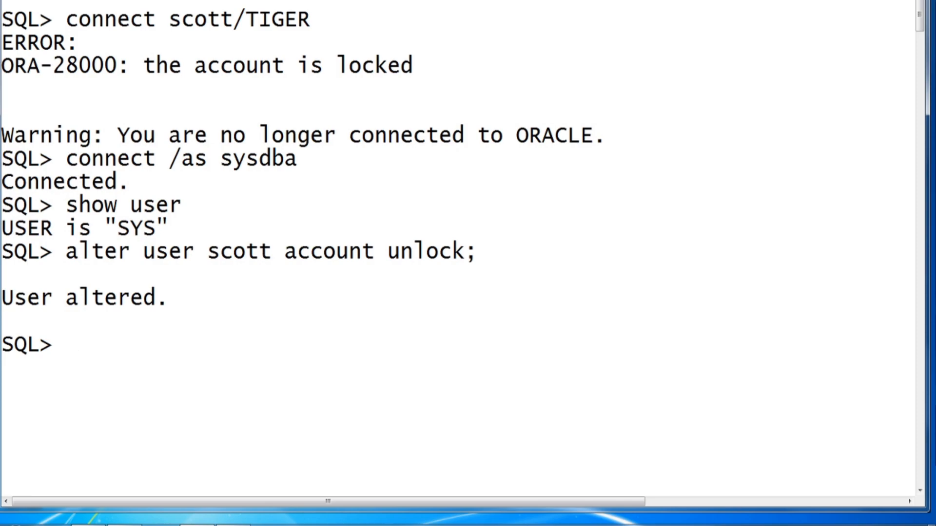
Query dba_users confirming SCOTT and HR both OPEN, then clear the screen
type("sel")
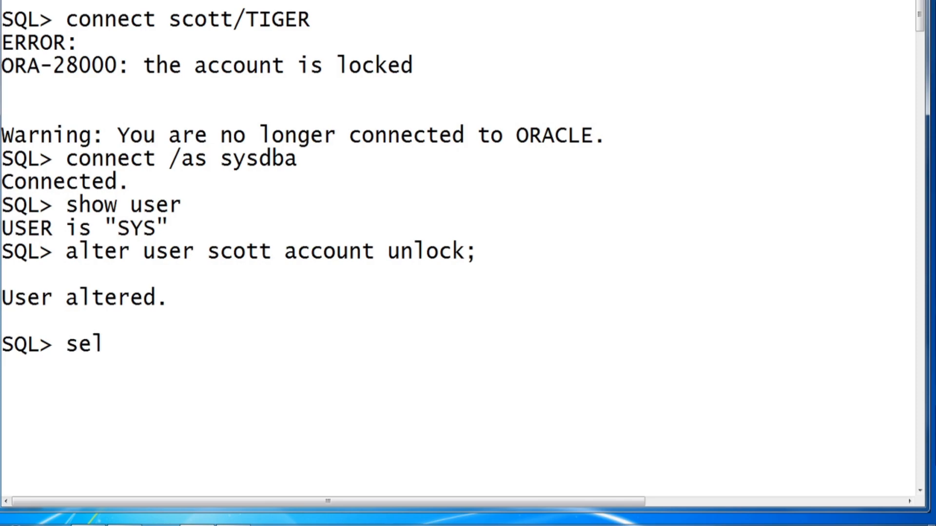
type("ect username")
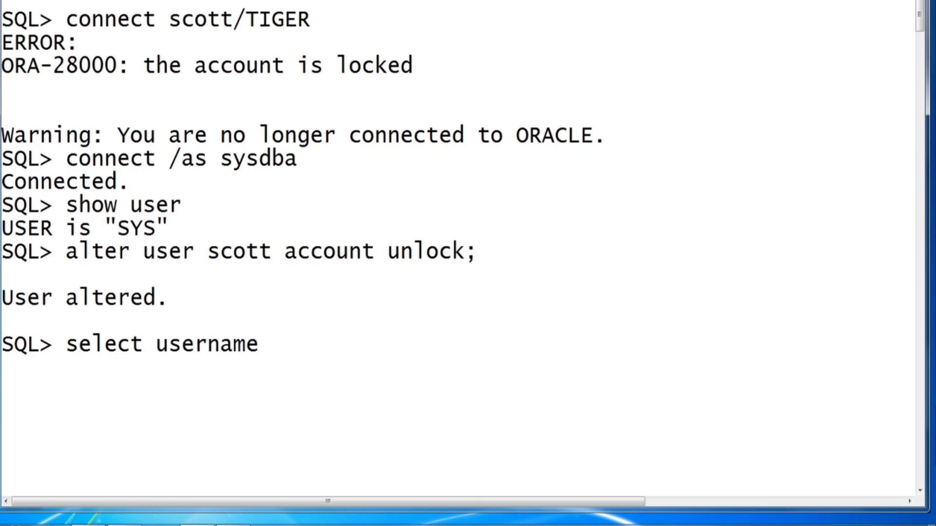
type(",account_")
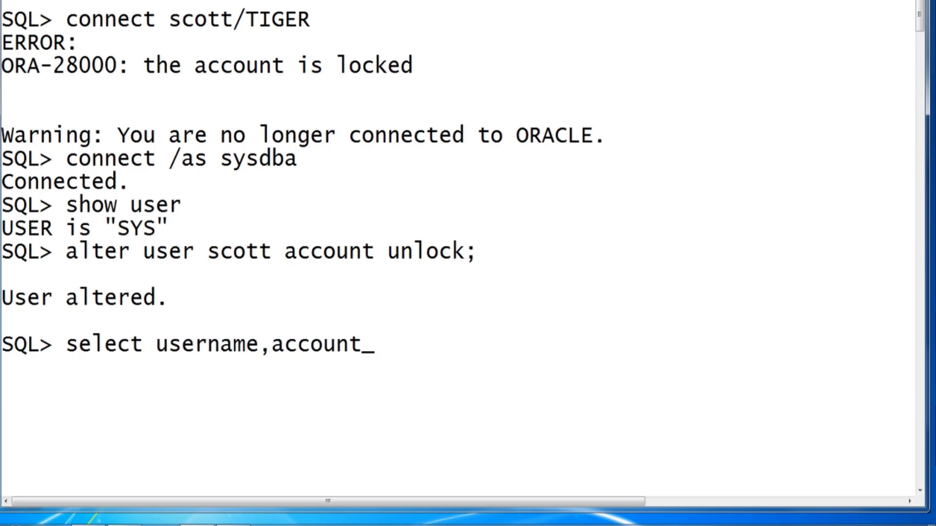
type("status fro")
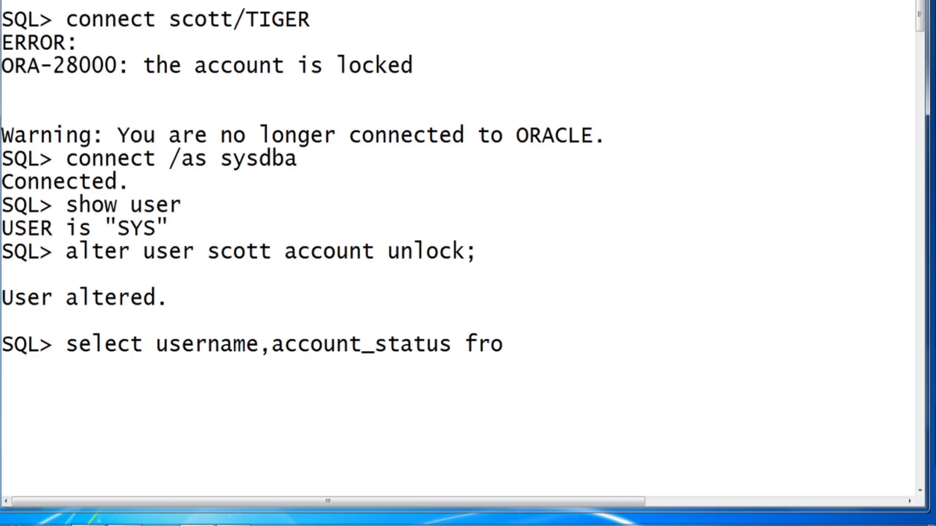
type("m dba_users wher")
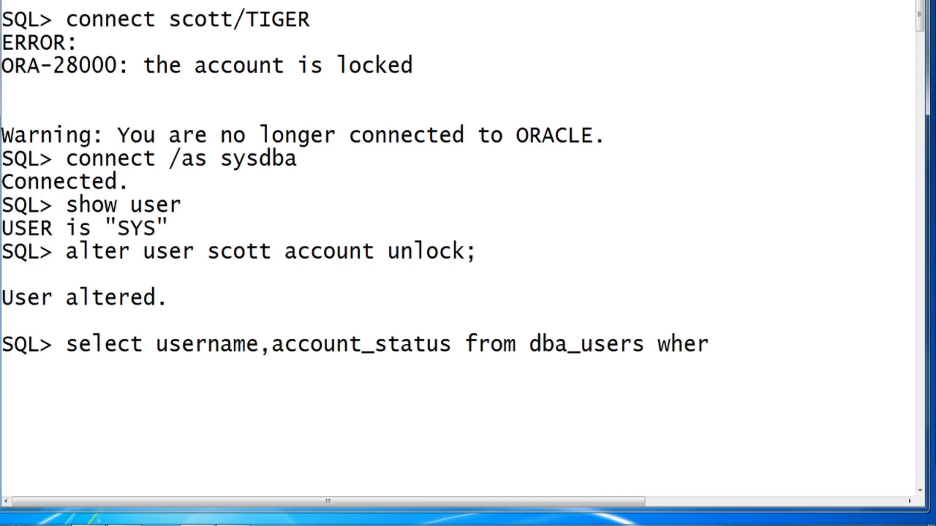
type("e u")
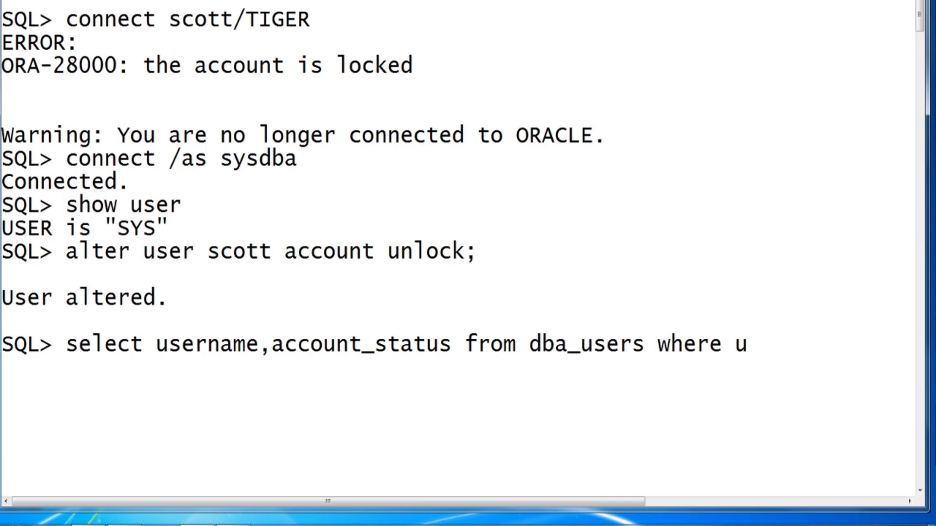
type("sername in (")
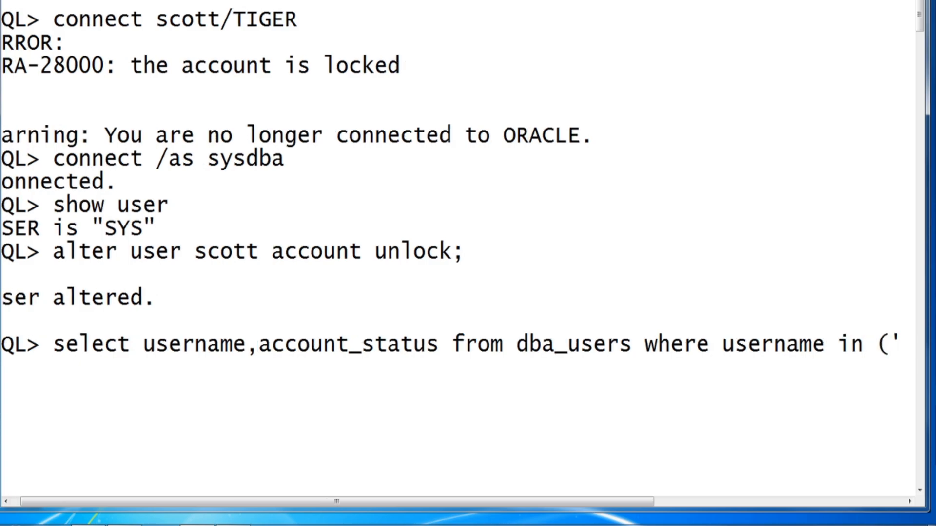
type("'HR")
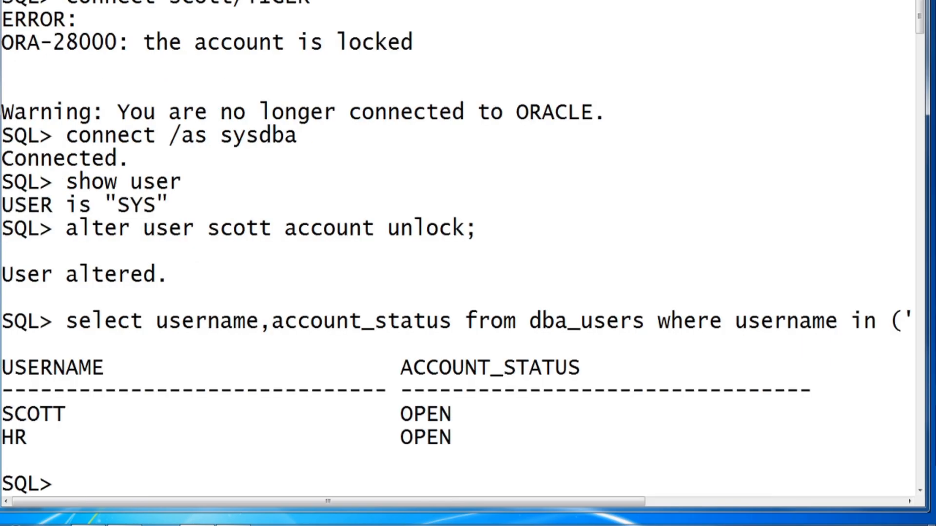
type("cl scr")
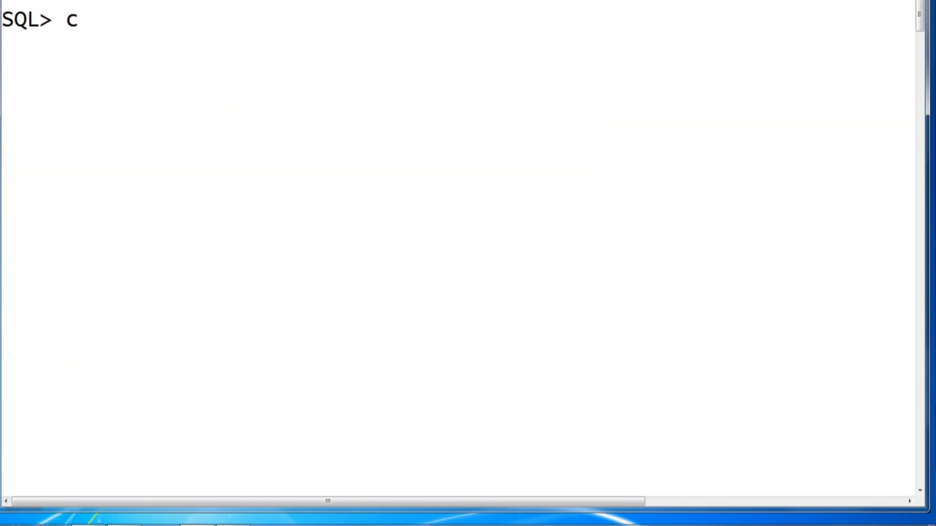
type("onnect scott/T")
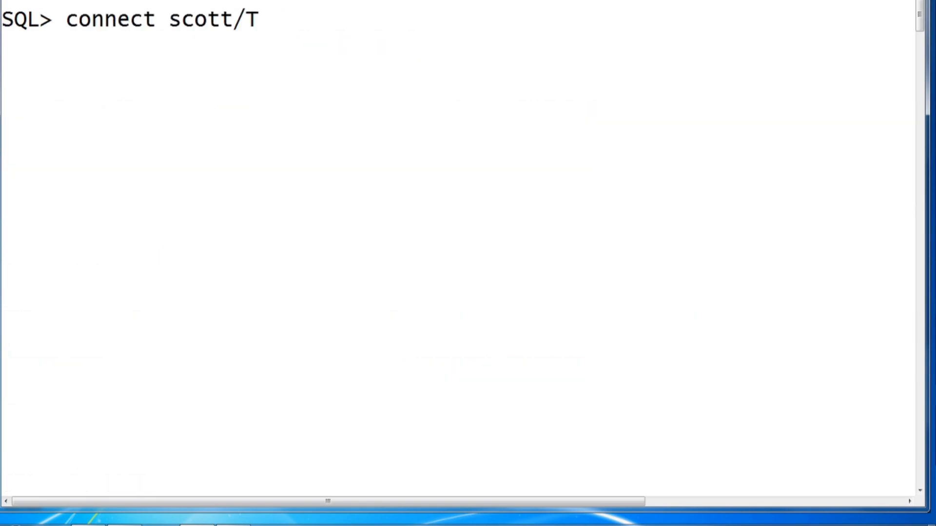
type("IGER")
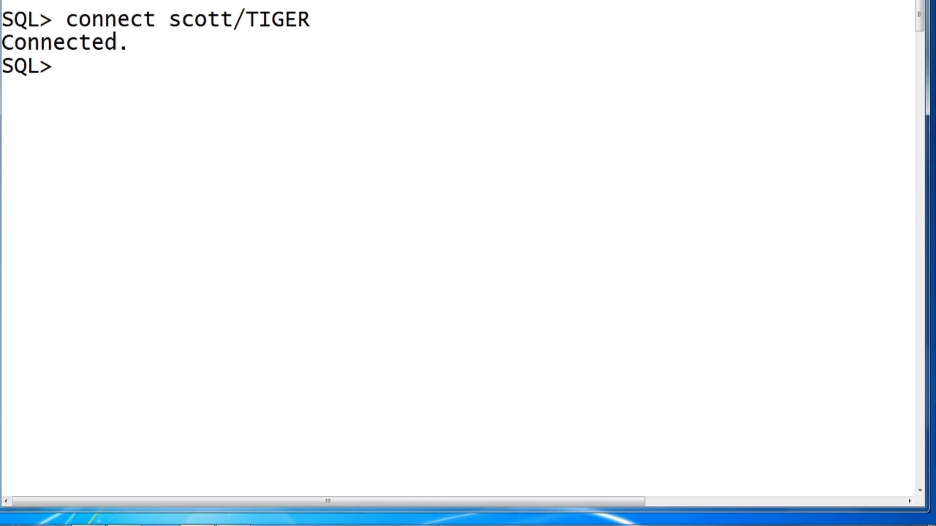
type("select")
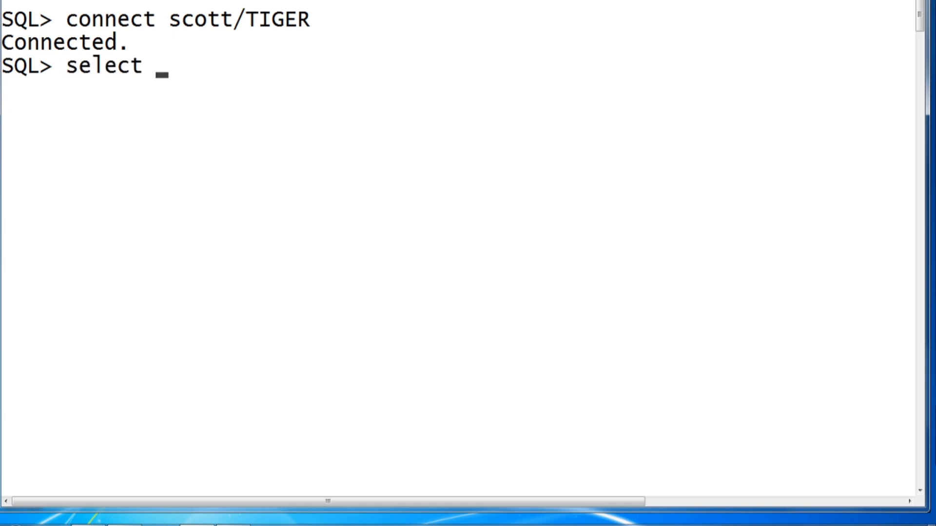
type("* from t")
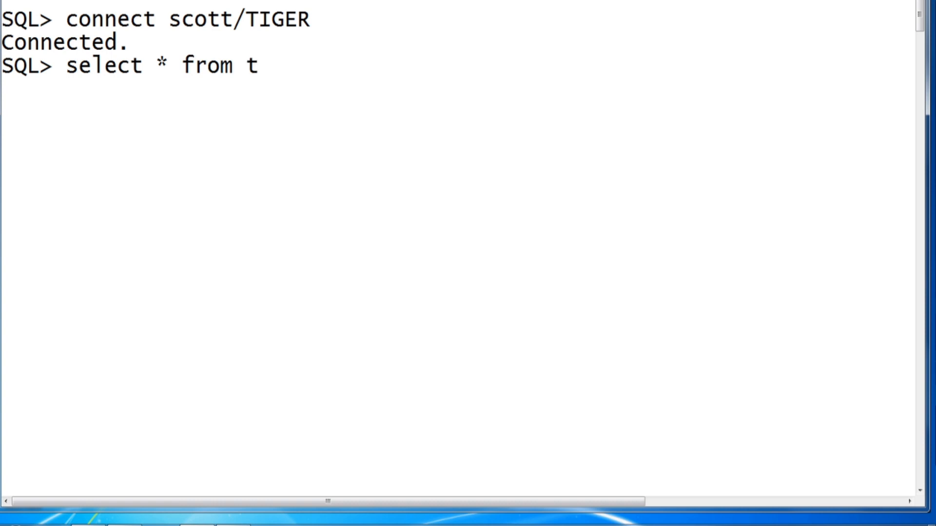
type("ab;")
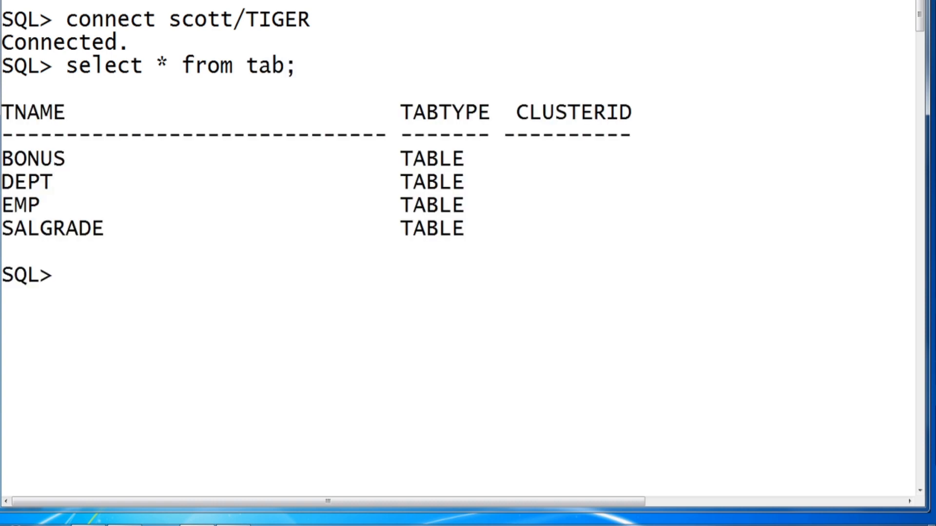
type("show user")
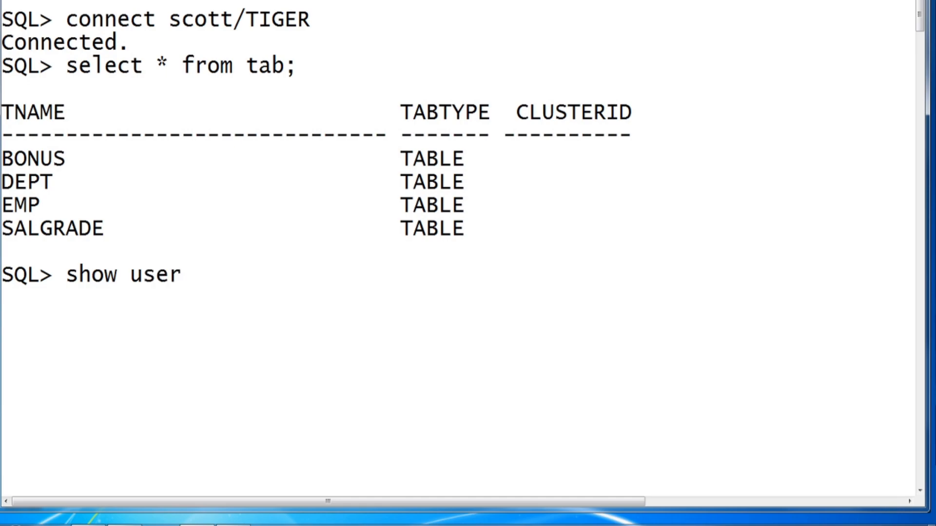